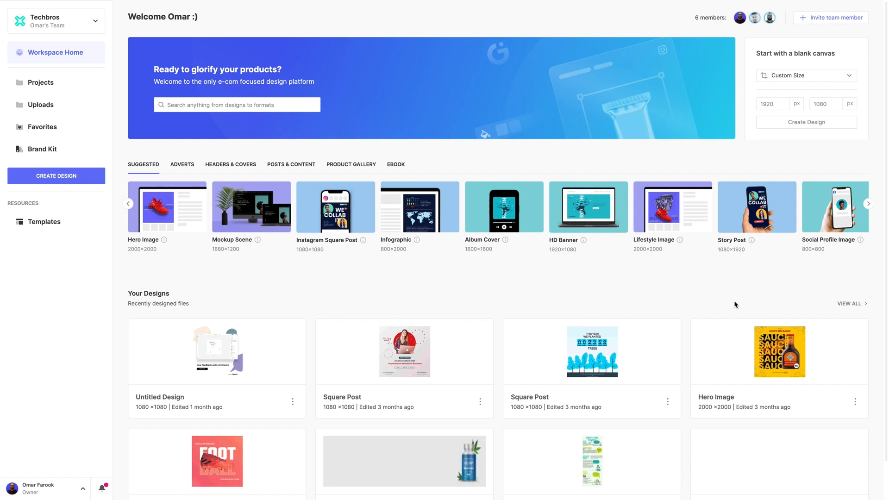
mouse_move(434, 311)
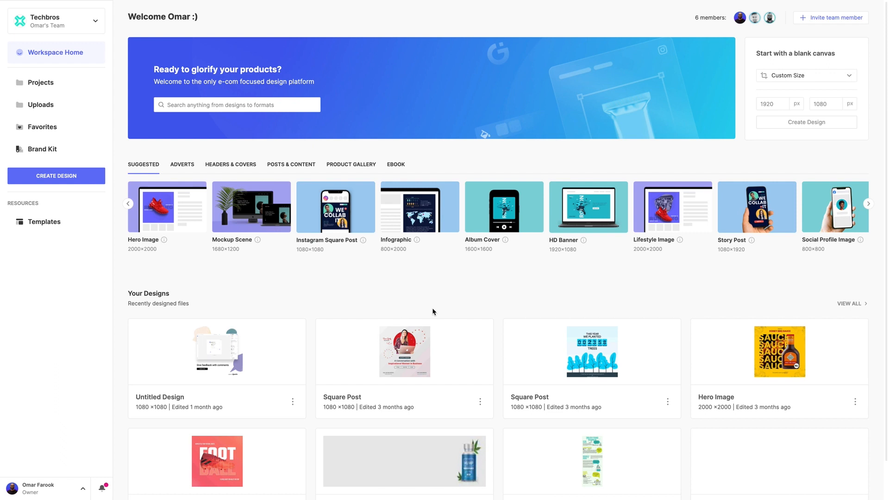
mouse_move(420, 315)
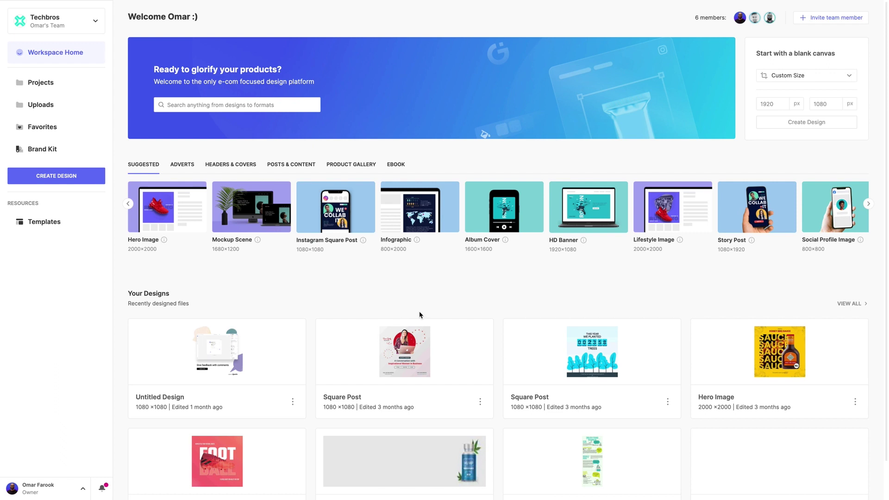
mouse_move(68, 58)
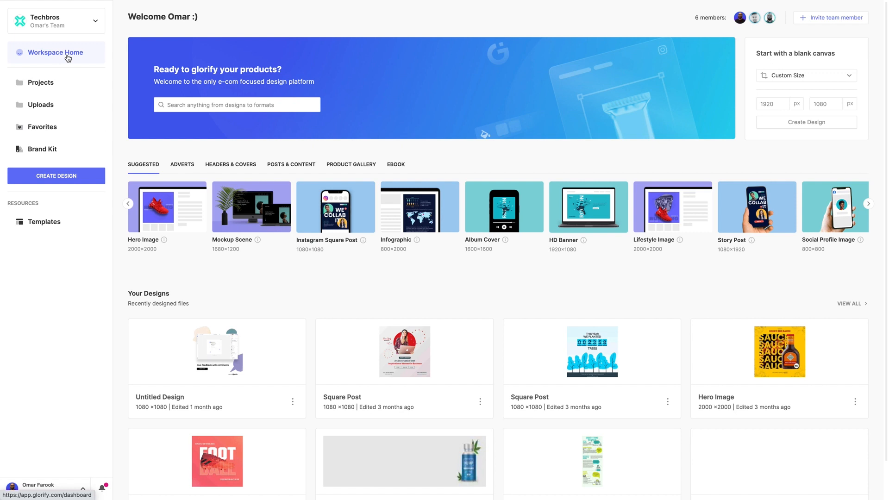
mouse_move(783, 247)
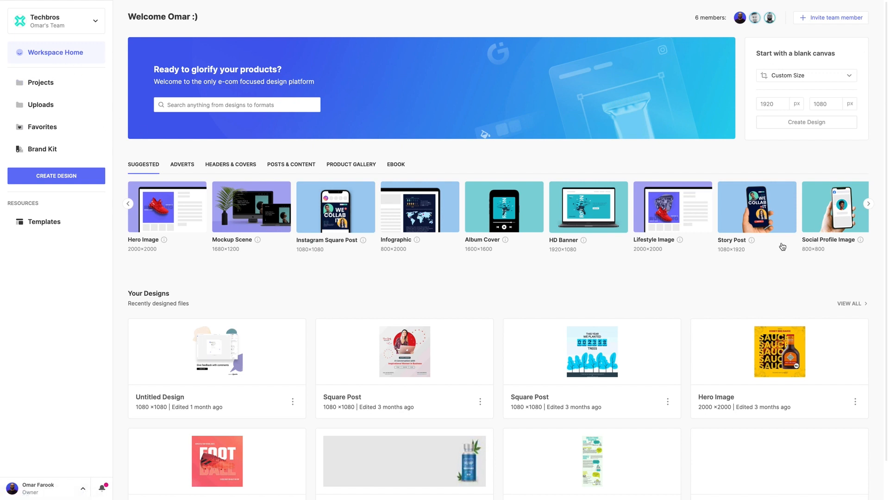
mouse_move(721, 337)
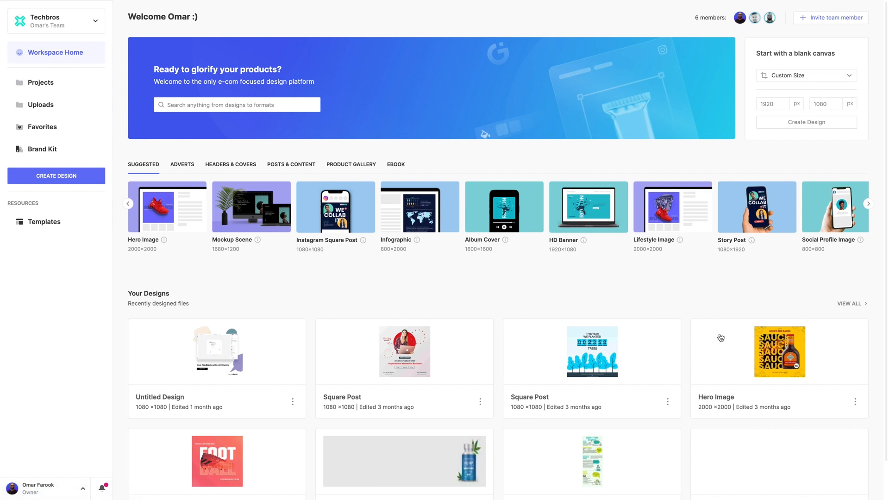
mouse_move(312, 390)
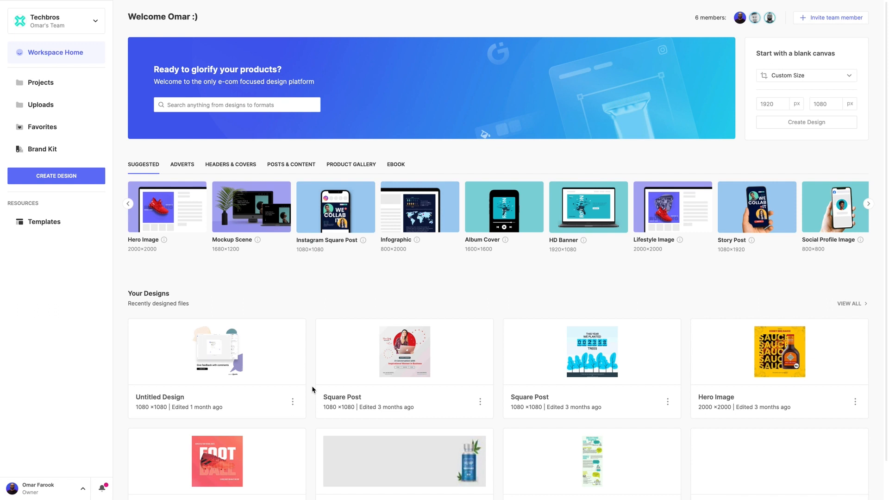
mouse_move(219, 419)
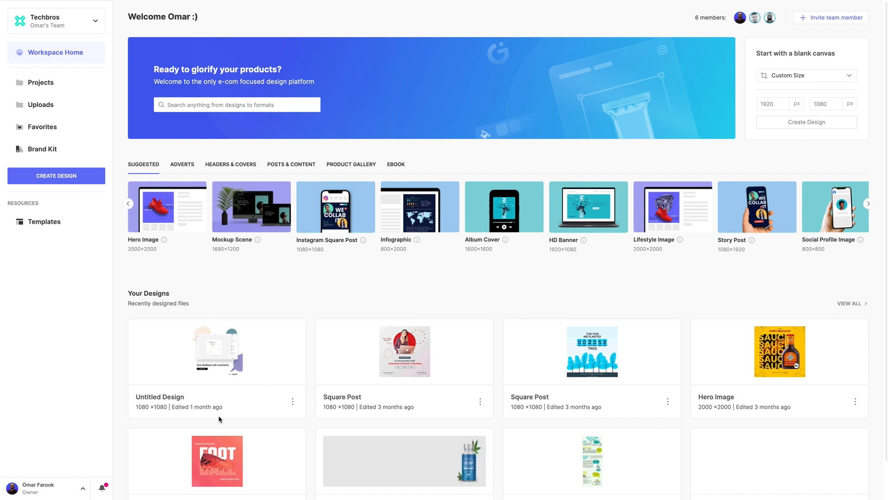
mouse_move(228, 126)
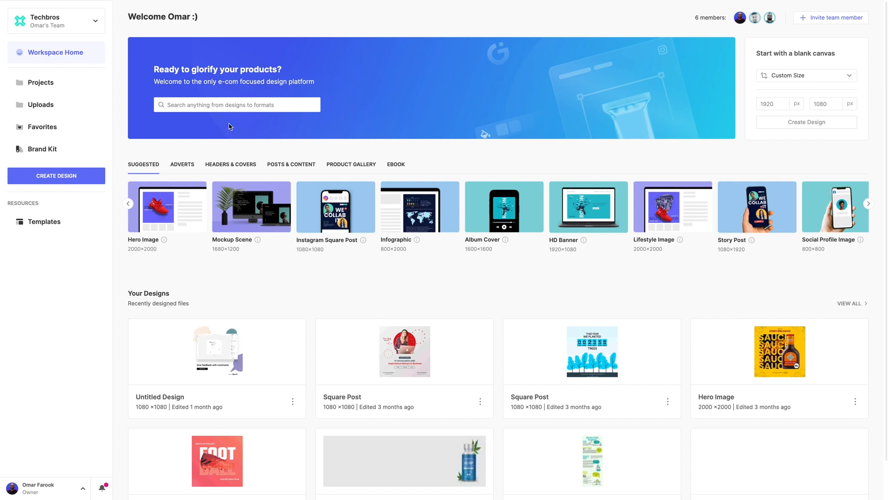
Step: Type 'facebdo' into the template search and leave without running it
left_click(232, 105)
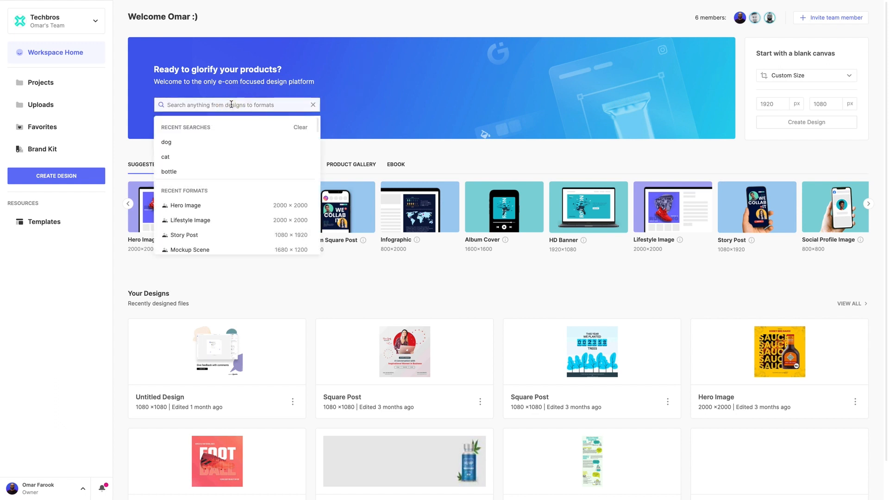
mouse_move(226, 136)
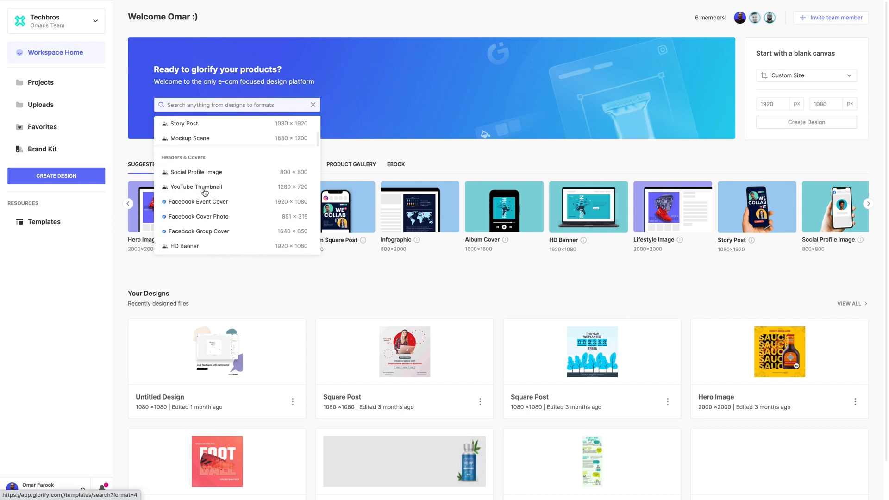
type("facebook")
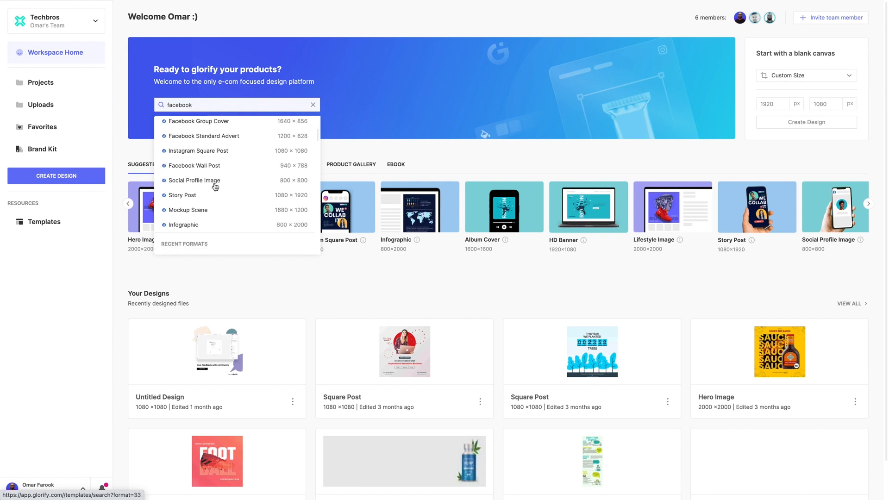
type("dog")
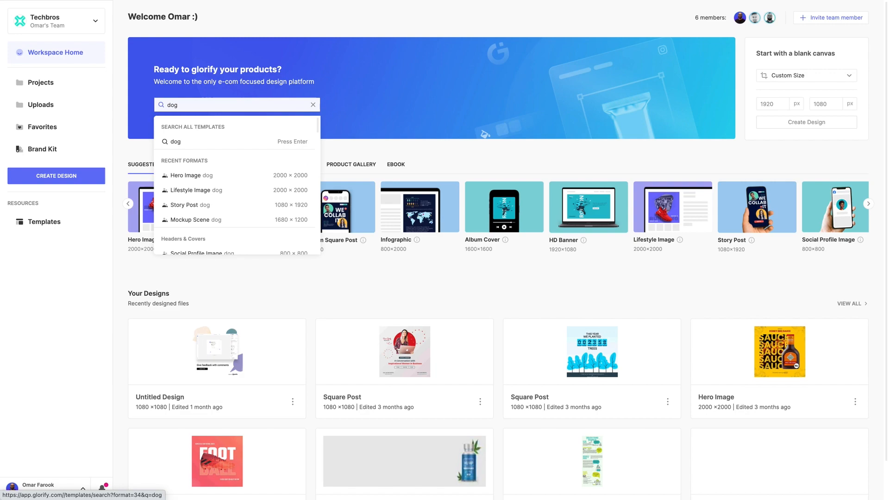
key("Enter")
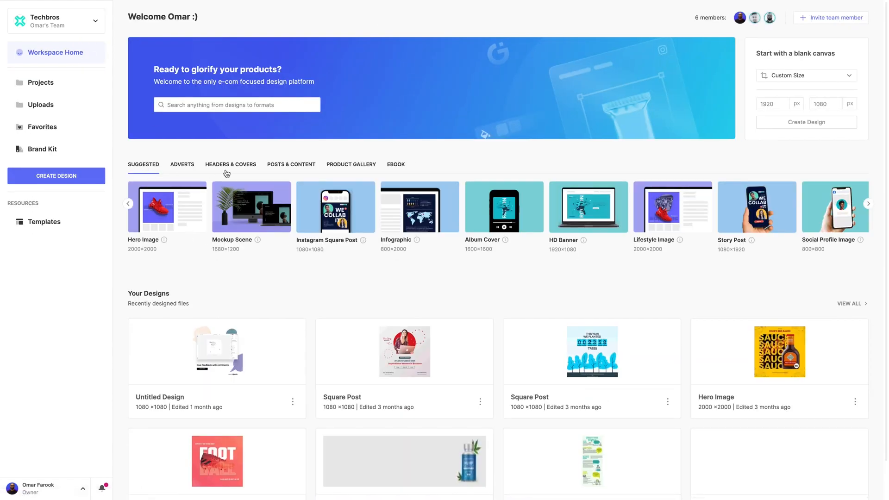
mouse_move(148, 201)
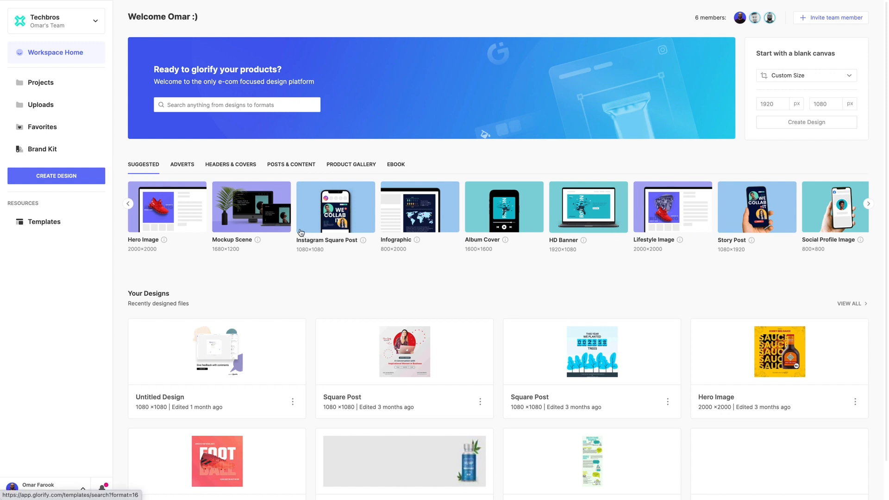
mouse_move(293, 233)
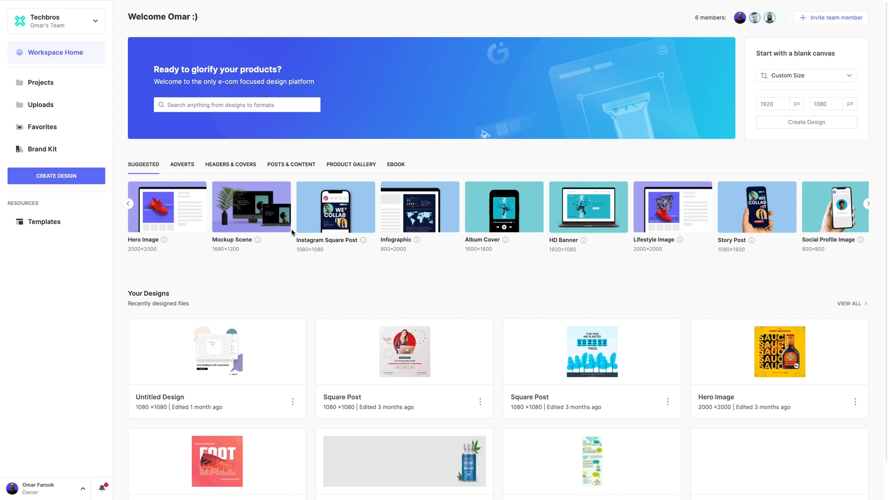
mouse_move(341, 248)
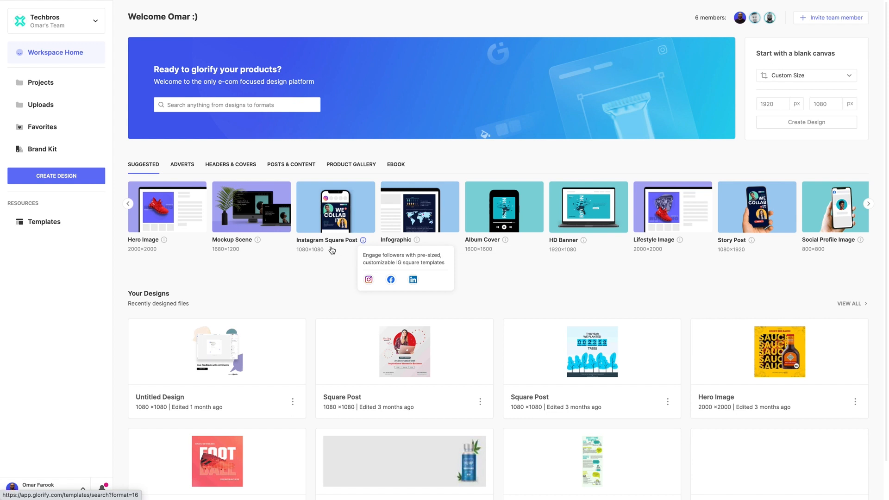
mouse_move(382, 270)
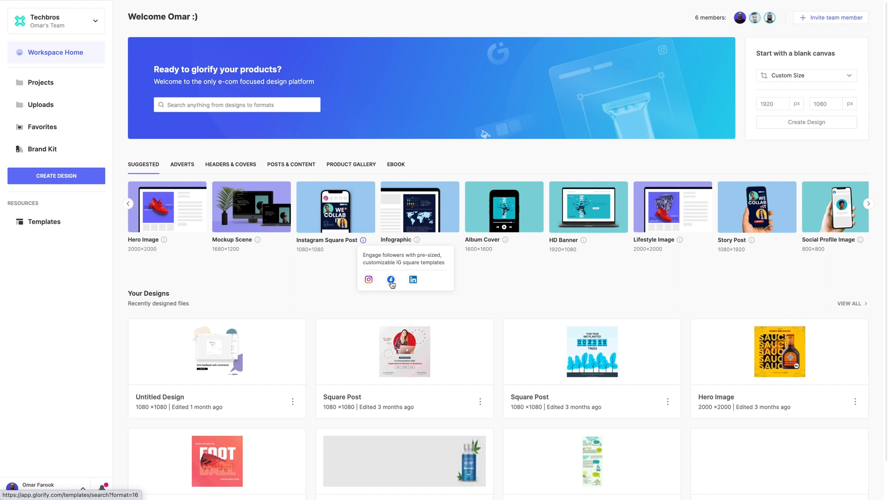
mouse_move(500, 286)
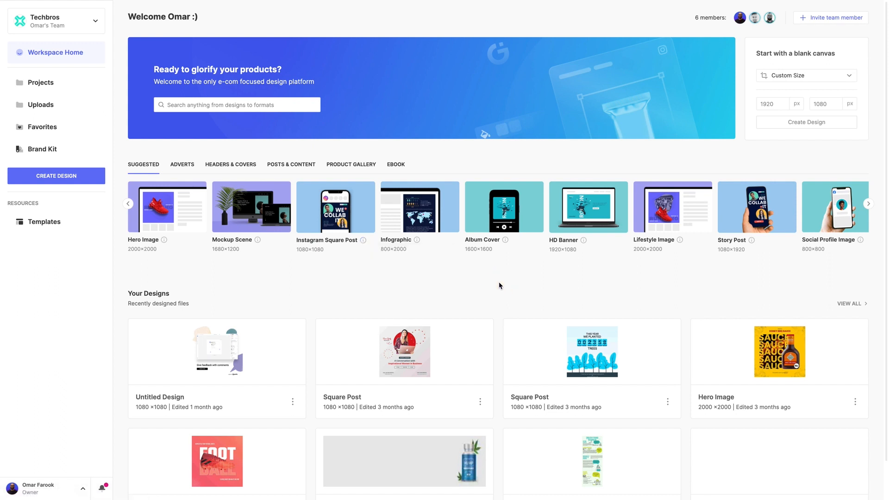
mouse_move(835, 46)
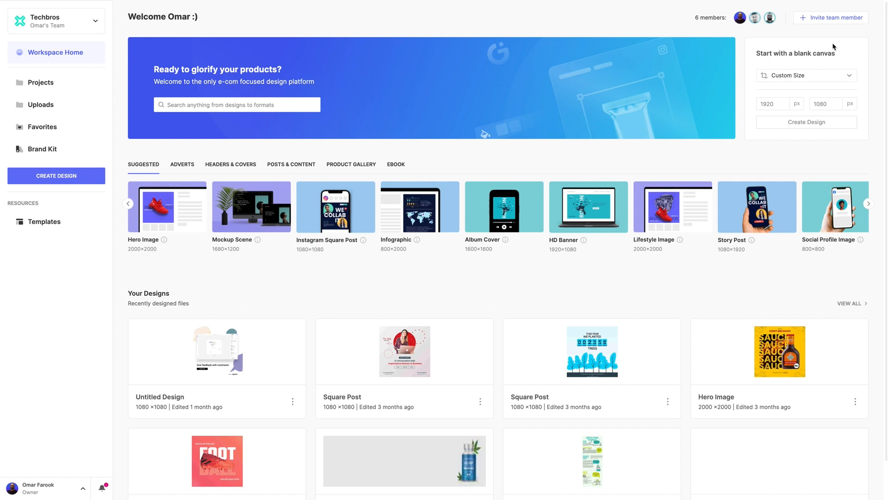
Step: Check the blank canvas width and height, then browse Product Gallery sizes to Hero Image
left_click(807, 75)
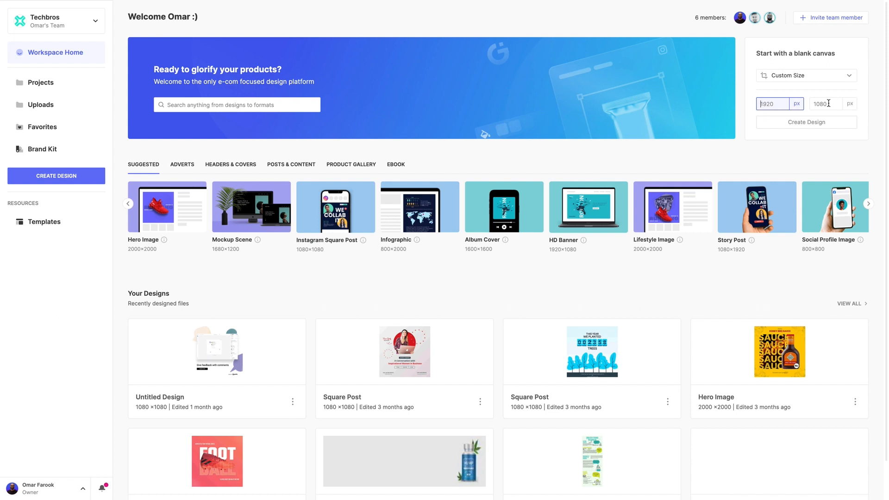
left_click(826, 104)
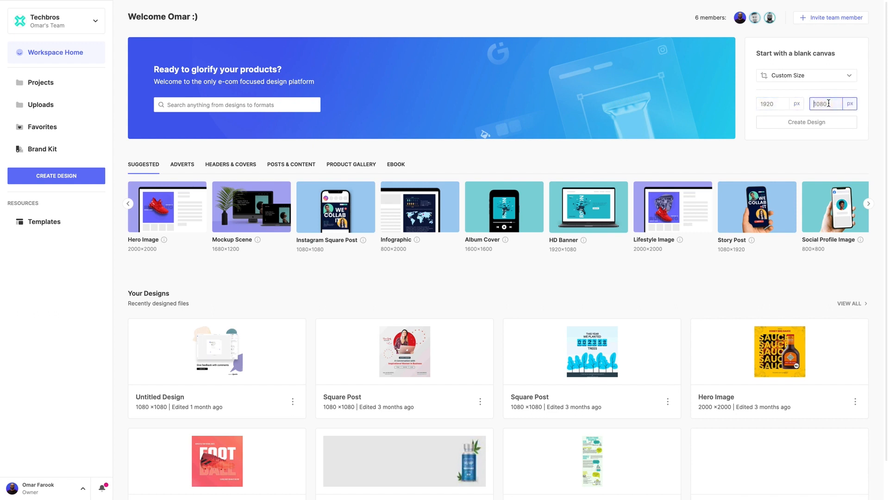
mouse_move(18, 85)
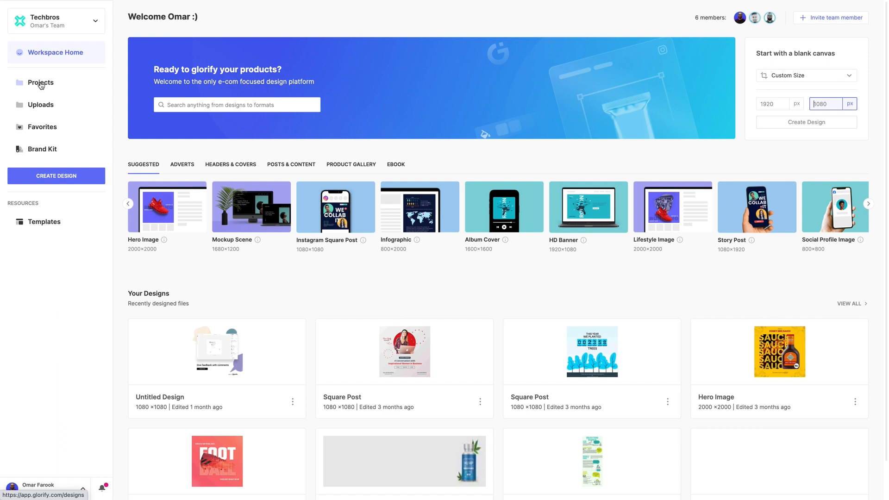
mouse_move(42, 153)
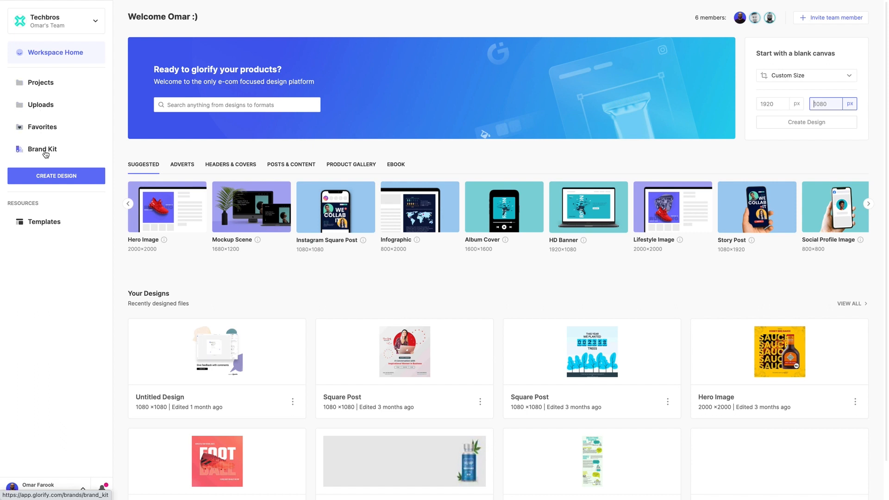
mouse_move(119, 143)
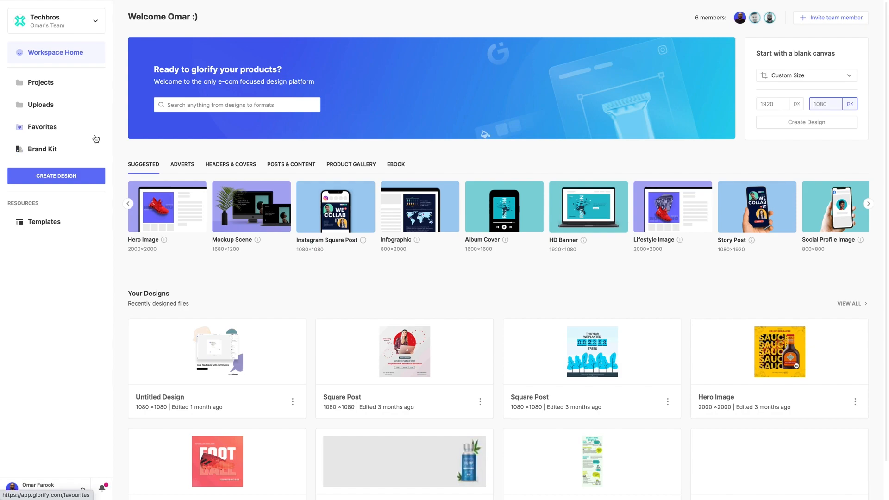
left_click(56, 176)
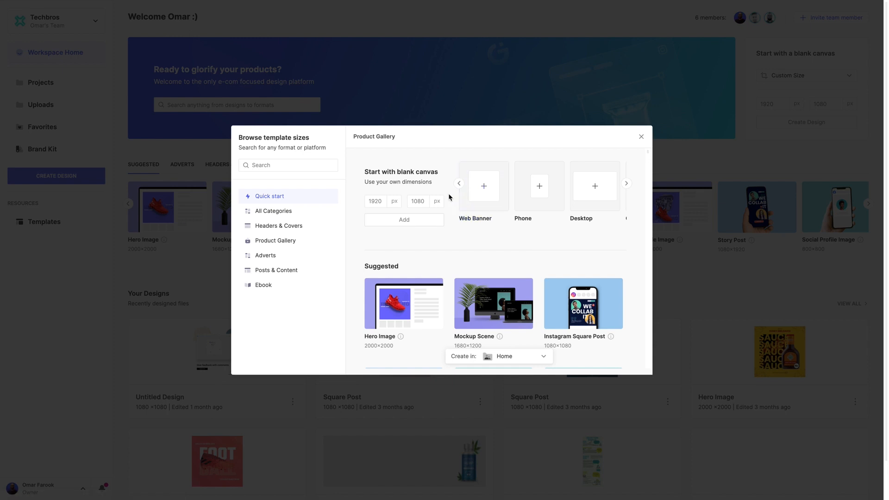
mouse_move(433, 188)
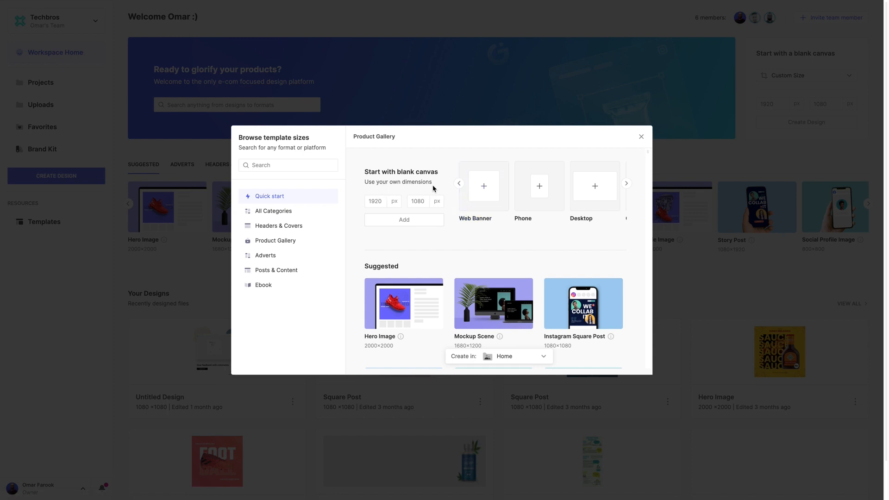
mouse_move(508, 267)
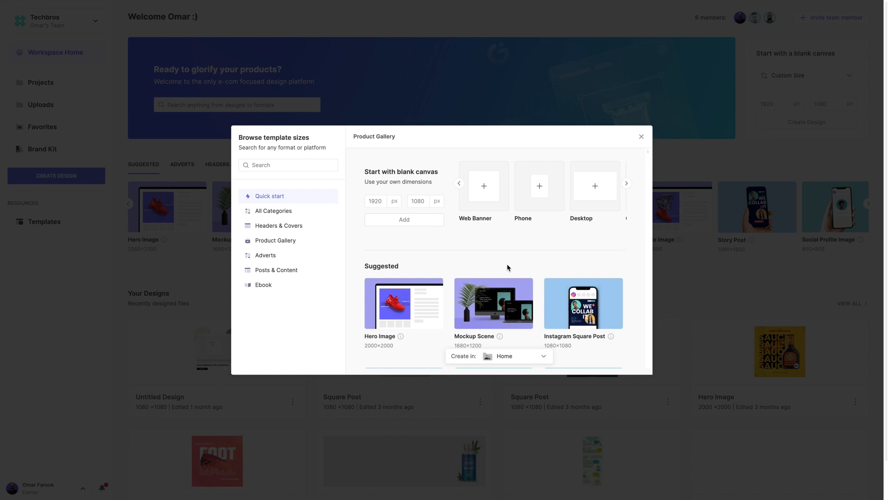
scroll("down", 3)
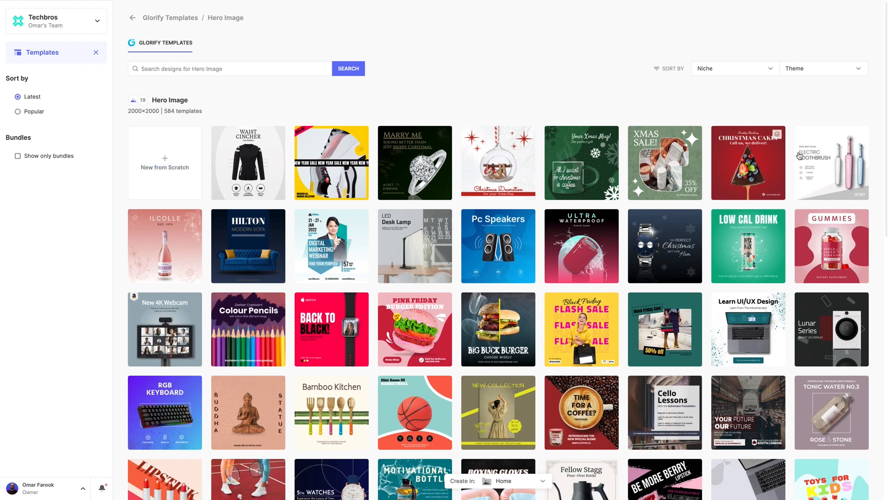
Step: Filter Hero Image templates to Sports & Outdoor (29) and preview the Rockon helmet template
scroll("down", 3)
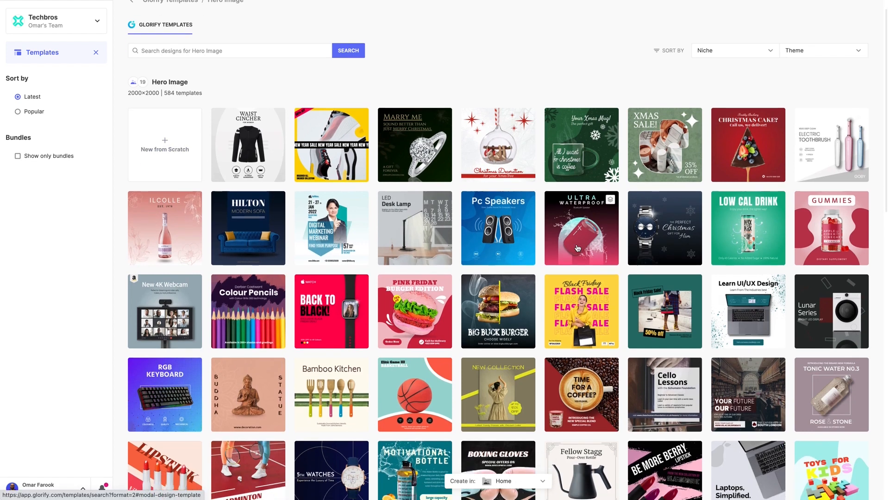
left_click(825, 68)
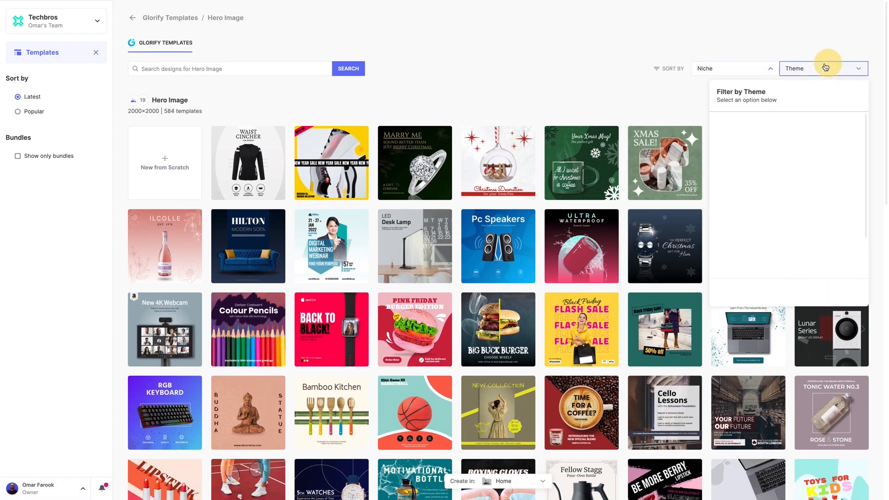
left_click(735, 69)
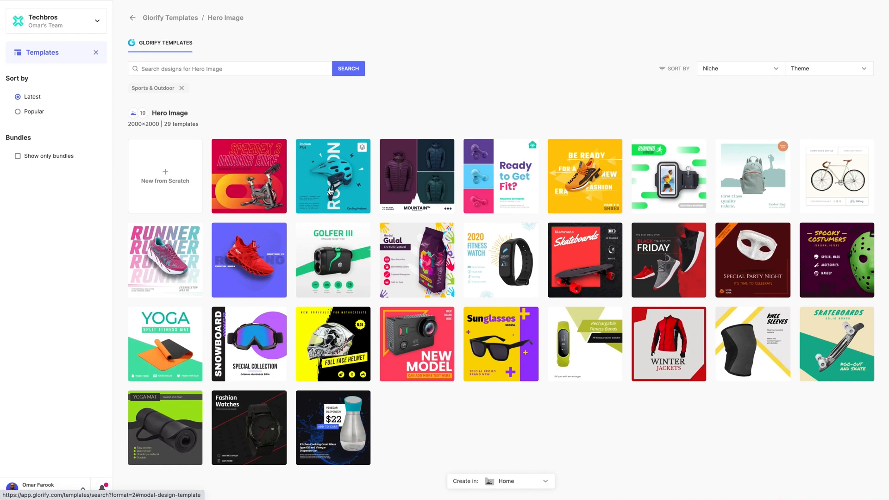
mouse_move(339, 173)
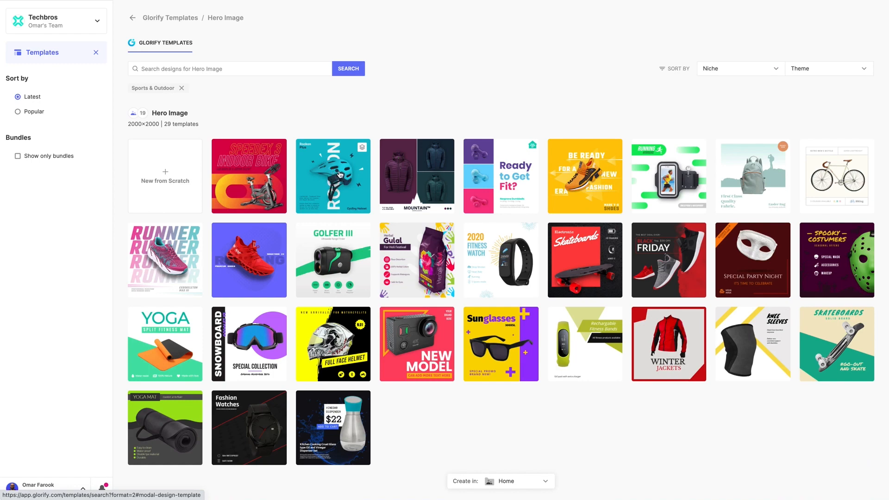
left_click(339, 174)
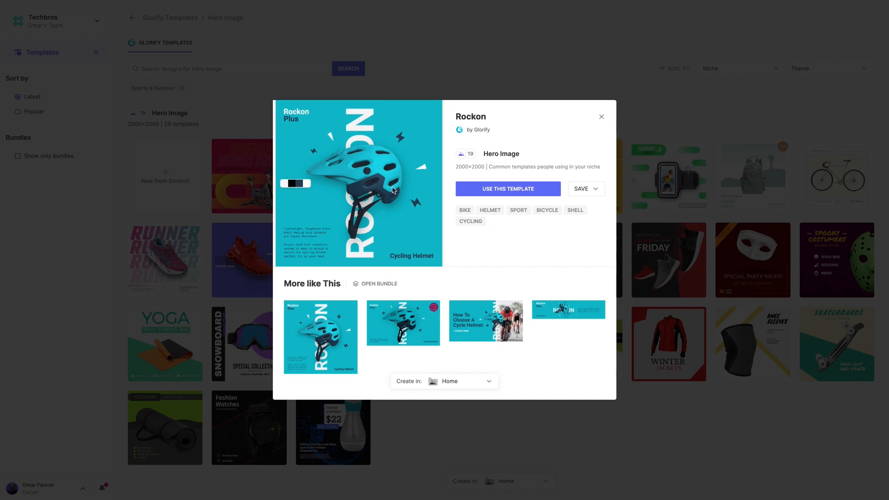
mouse_move(524, 239)
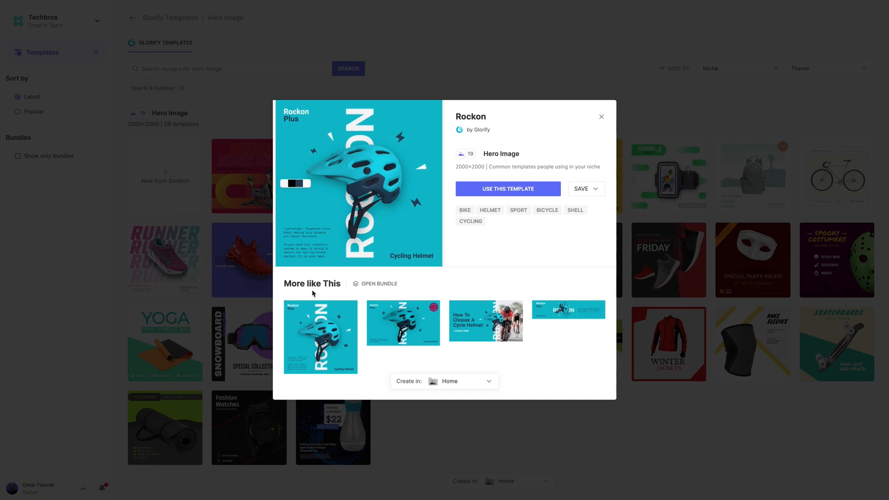
mouse_move(387, 287)
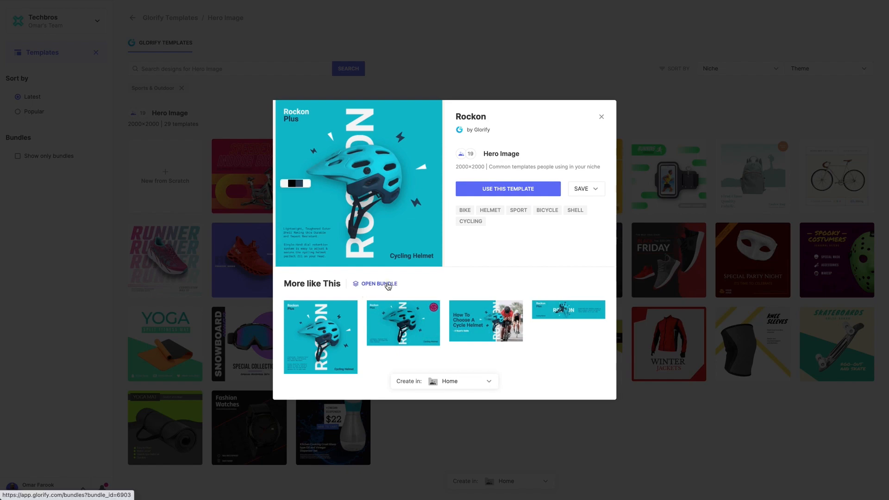
Step: Open the full Rockon template bundle from its preview
left_click(378, 284)
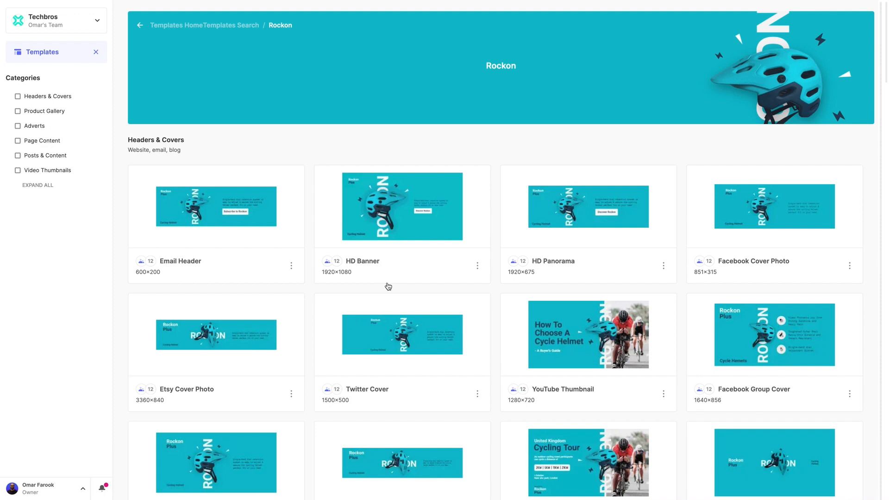
mouse_move(502, 293)
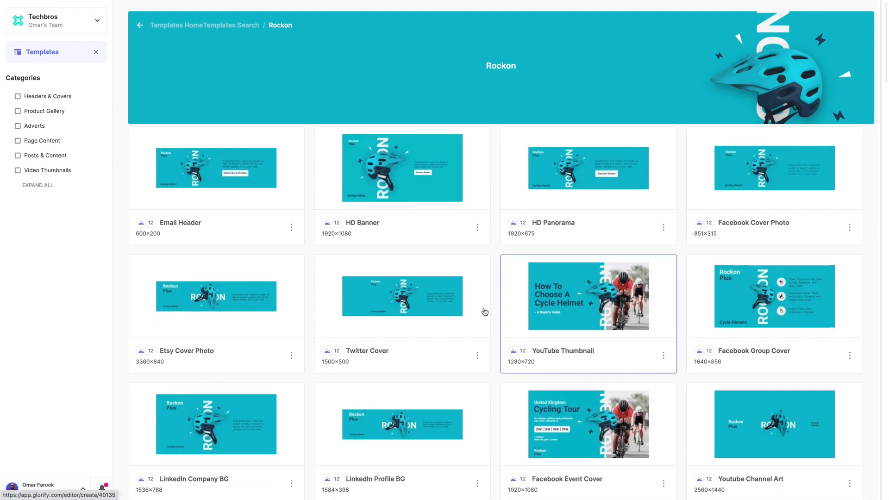
Step: Scroll through the Rockon bundle's Headers & Covers sizes
scroll("down", 3)
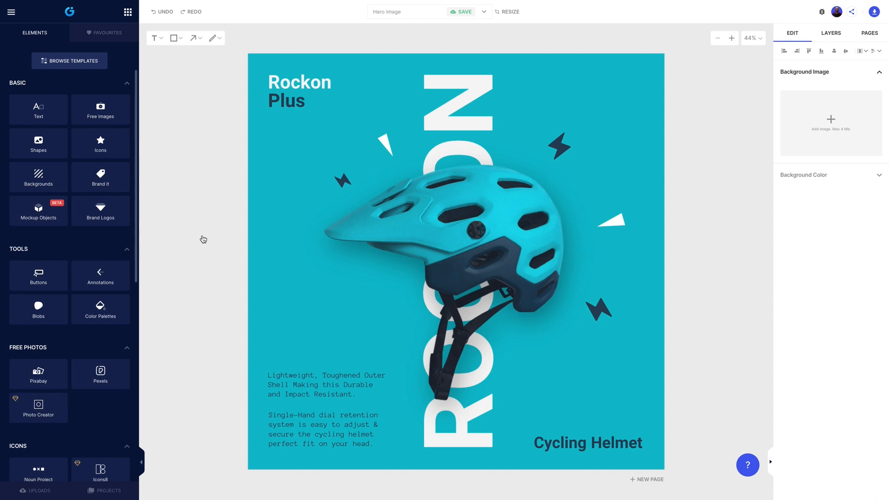
mouse_move(27, 58)
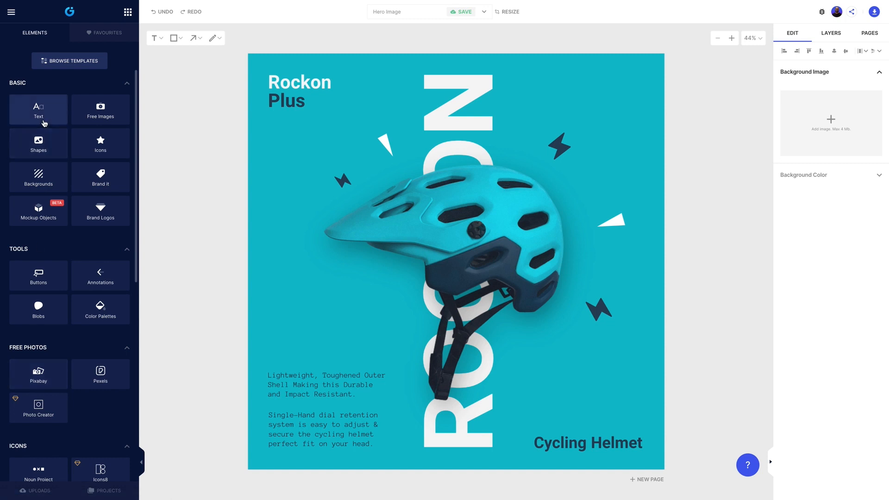
Step: Bring up the Shapes collection in the Elements panel beside the Rockon design
left_click(100, 109)
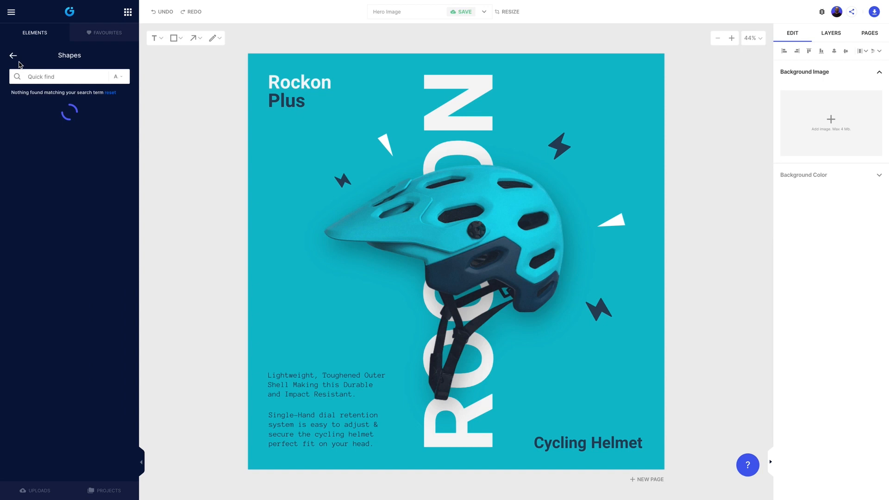
Step: Browse the Mockup Objects and Uploads element categories
left_click(13, 55)
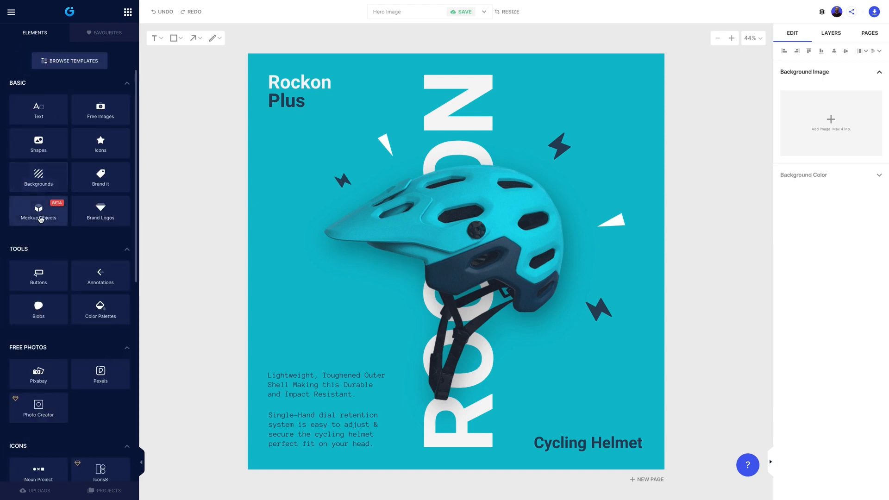
left_click(39, 212)
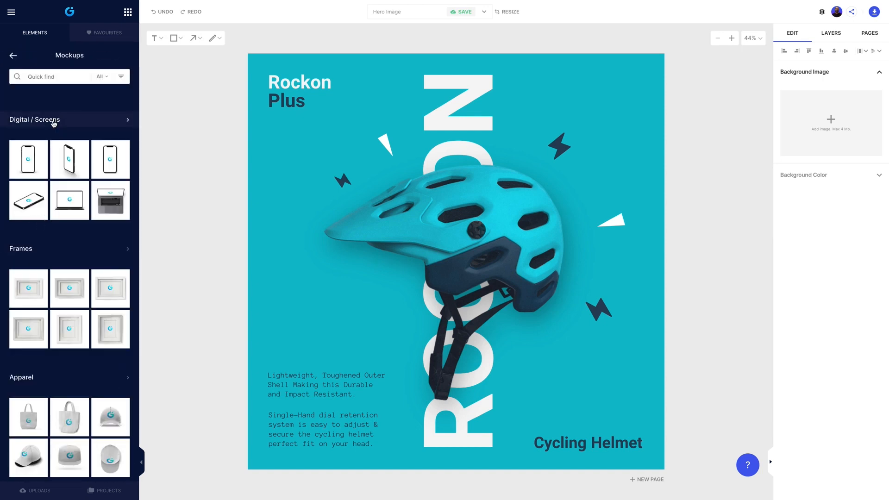
mouse_move(30, 165)
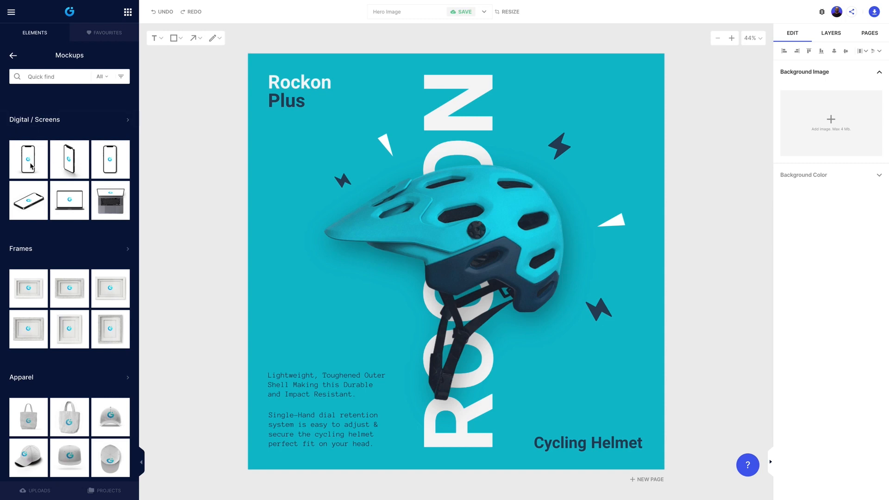
mouse_move(15, 88)
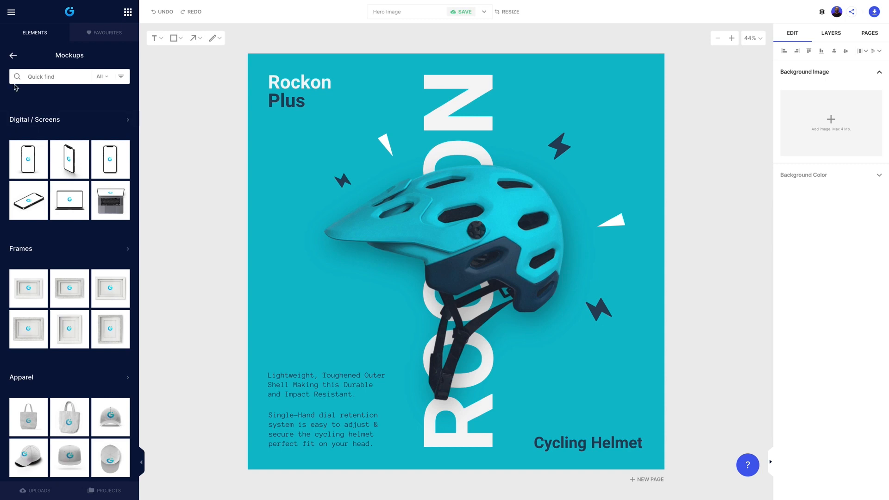
left_click(13, 56)
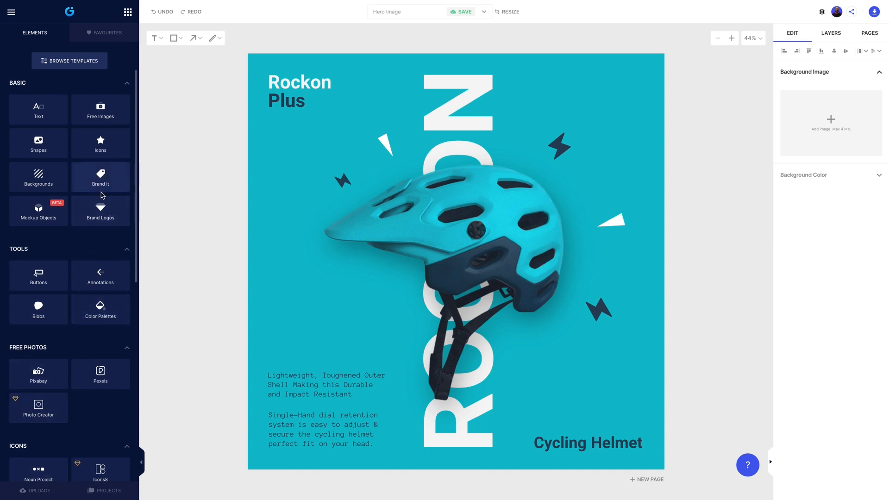
left_click(35, 491)
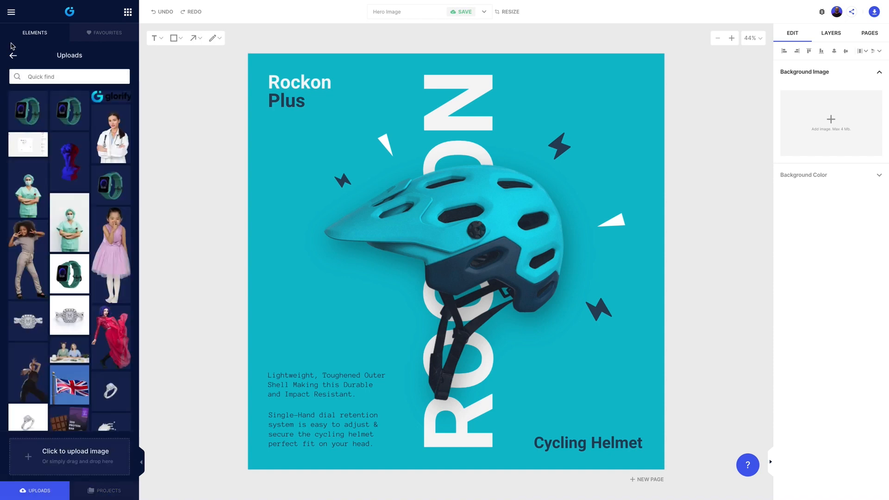
left_click(13, 55)
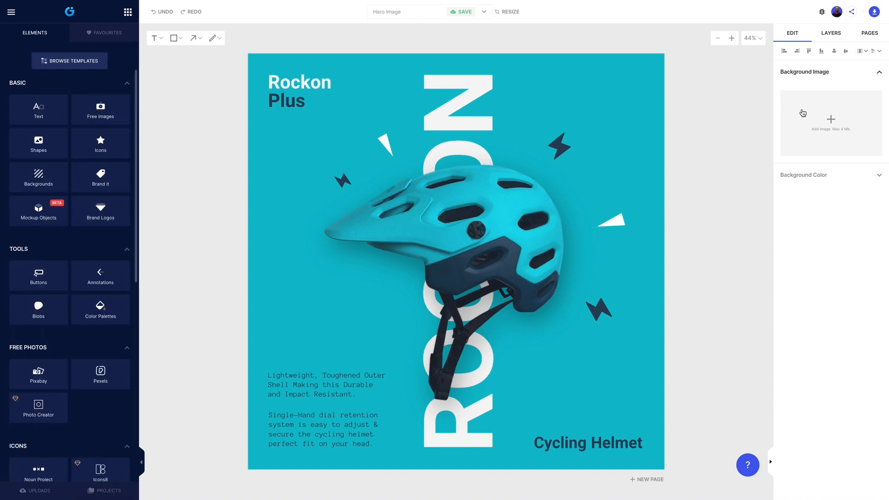
Step: Select the vertical ROCKON title, then review the layers list and page 1
left_click(499, 215)
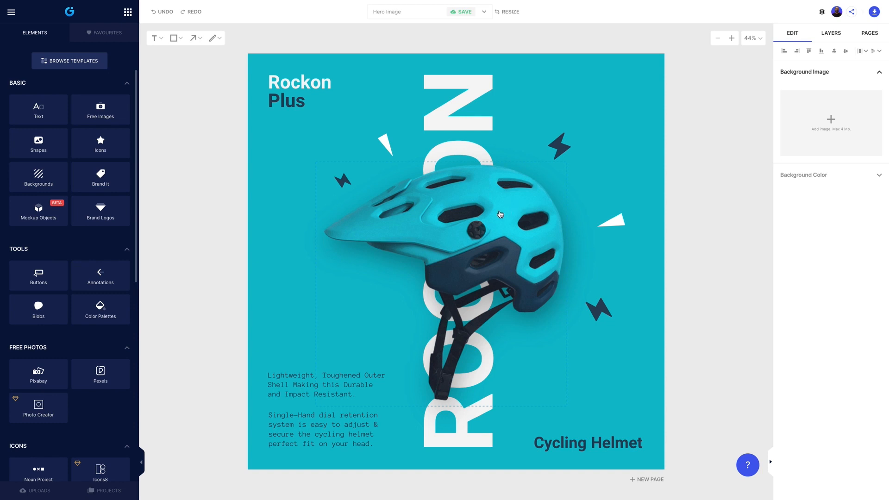
left_click(499, 214)
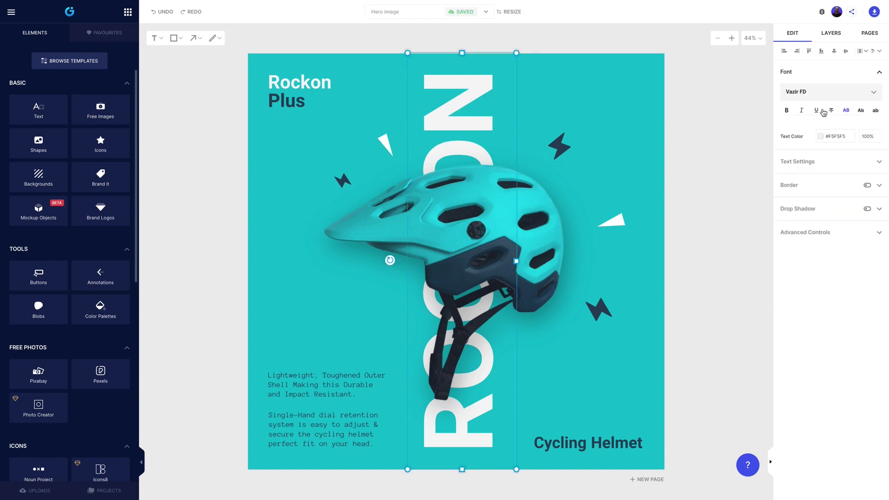
left_click(830, 33)
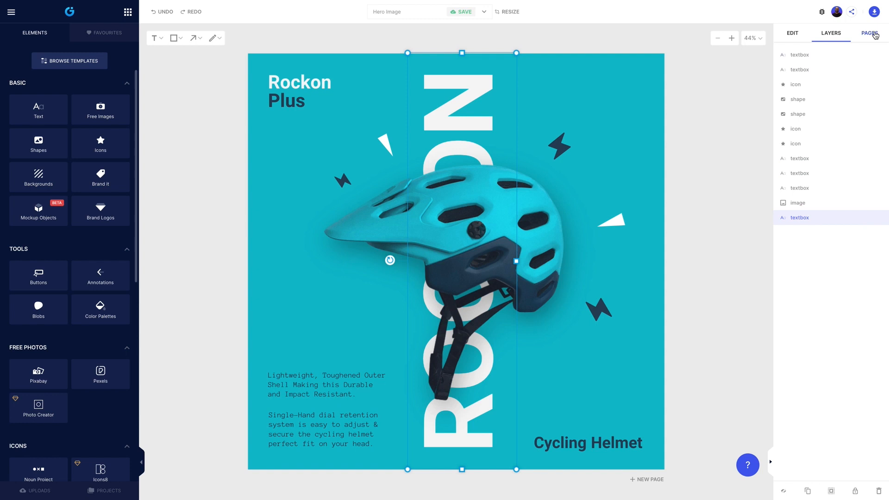
left_click(870, 33)
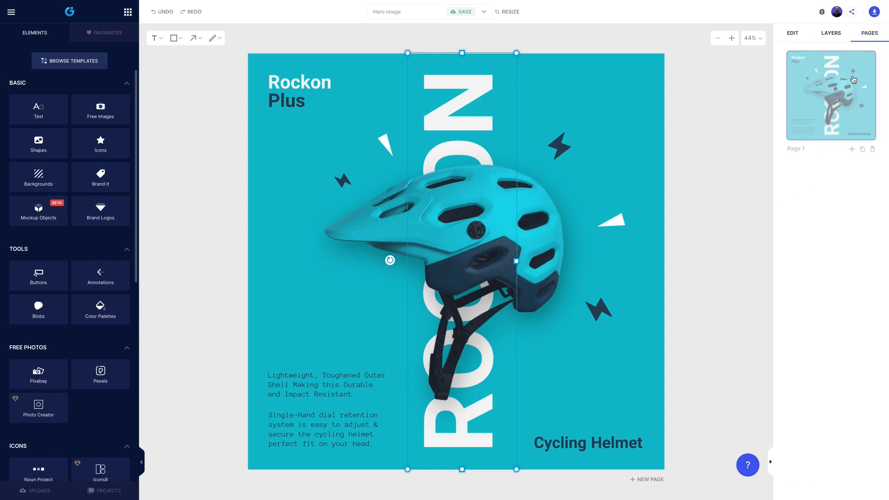
left_click(743, 242)
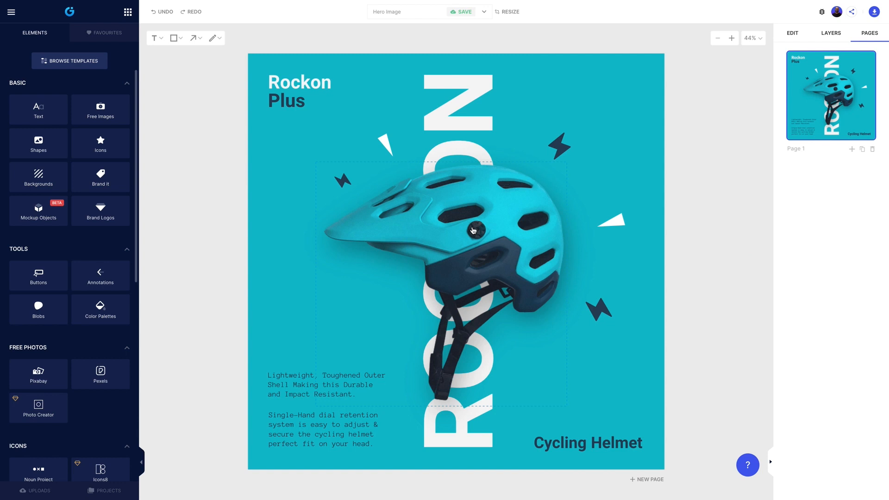
Step: Replace the helmet photo with the green smartwatch image and launch background removal
left_click(792, 32)
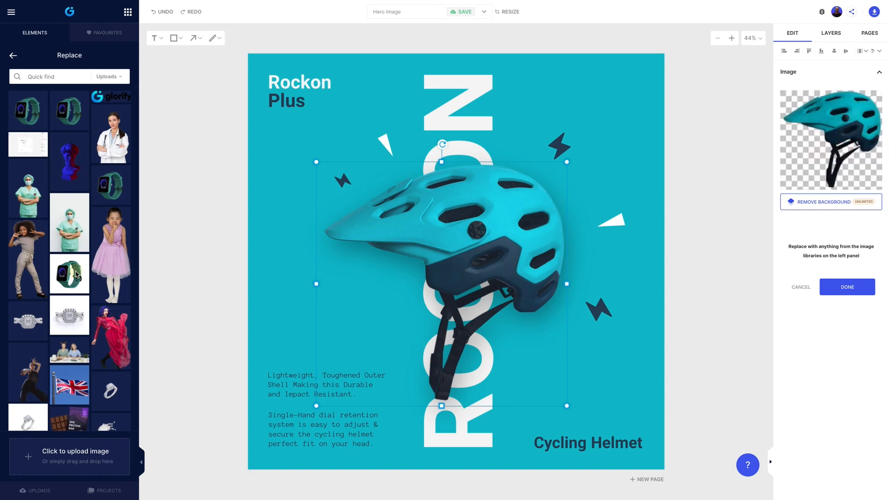
left_click(69, 273)
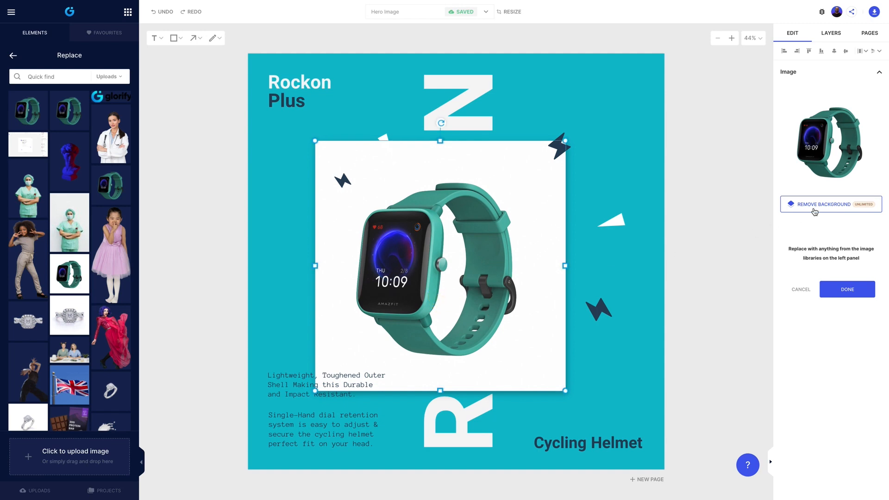
left_click(831, 204)
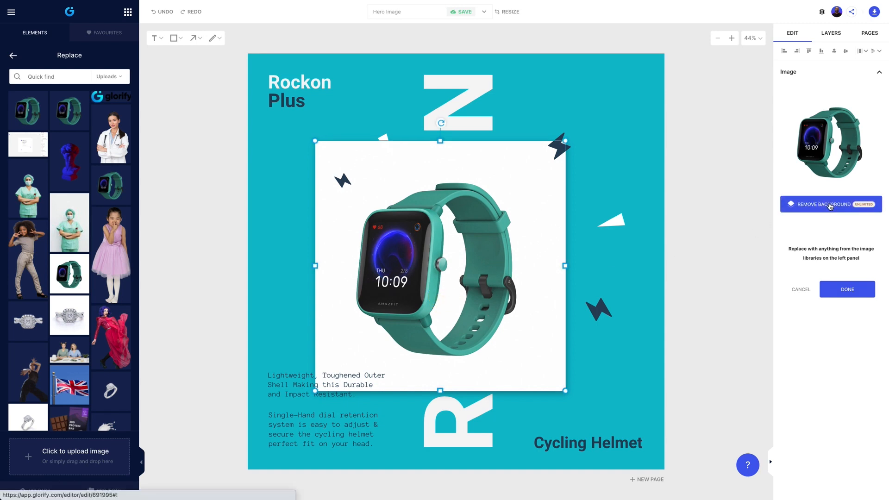
left_click(831, 204)
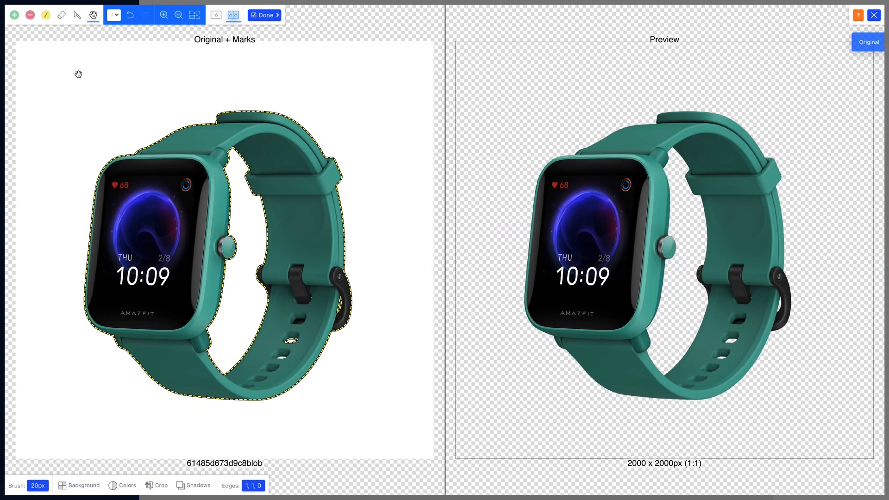
mouse_move(256, 69)
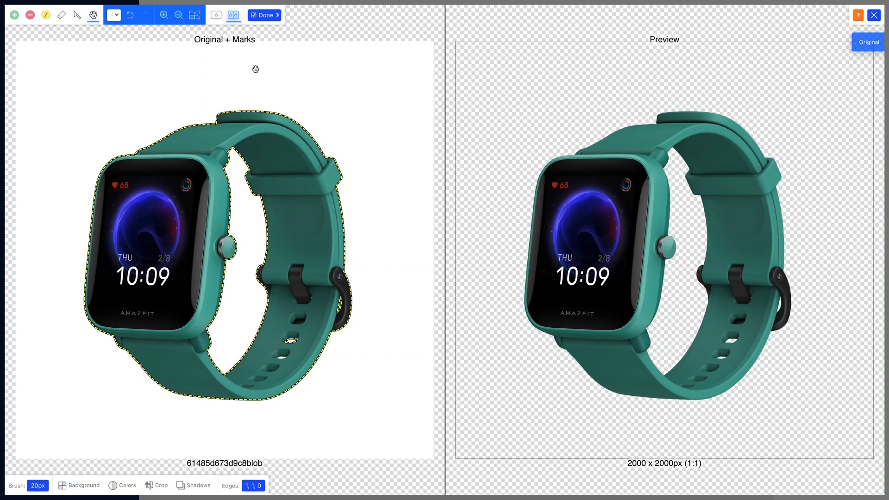
mouse_move(267, 17)
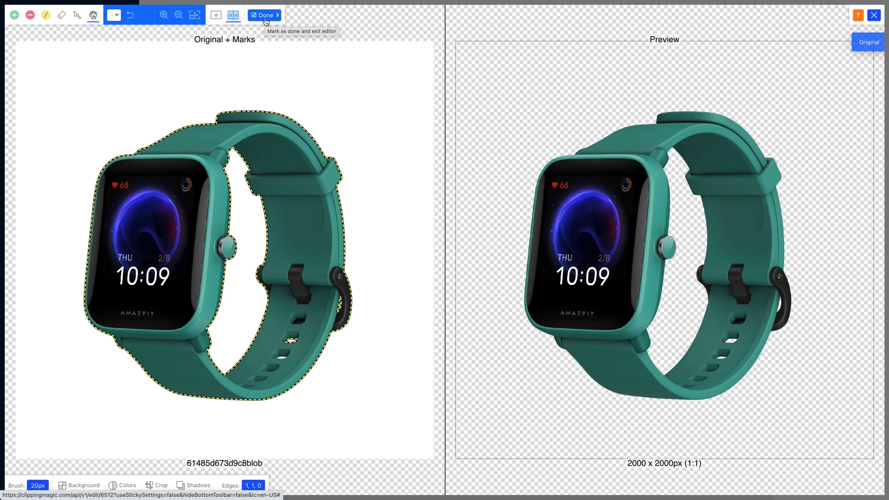
Step: Accept the Clipping Magic cutout of the smartwatch
left_click(265, 15)
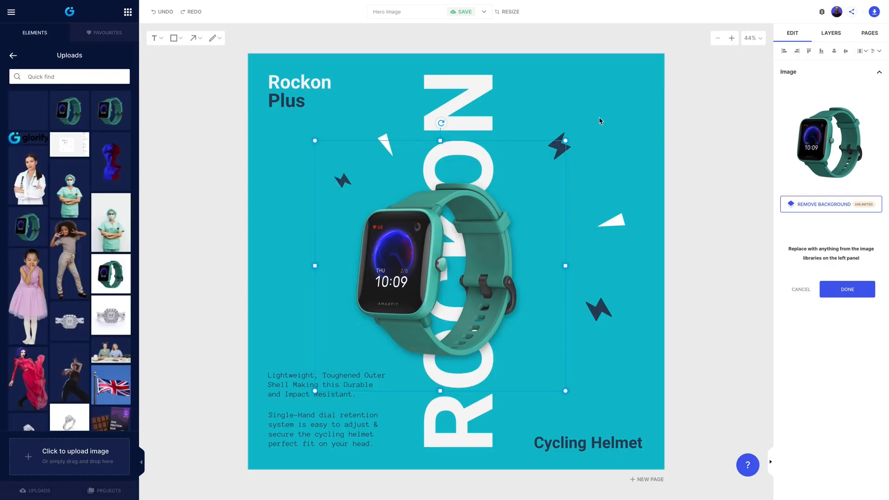
Step: Finish the cut-out watch swap and retype the Rockon headline as SmartWatch
left_click(831, 204)
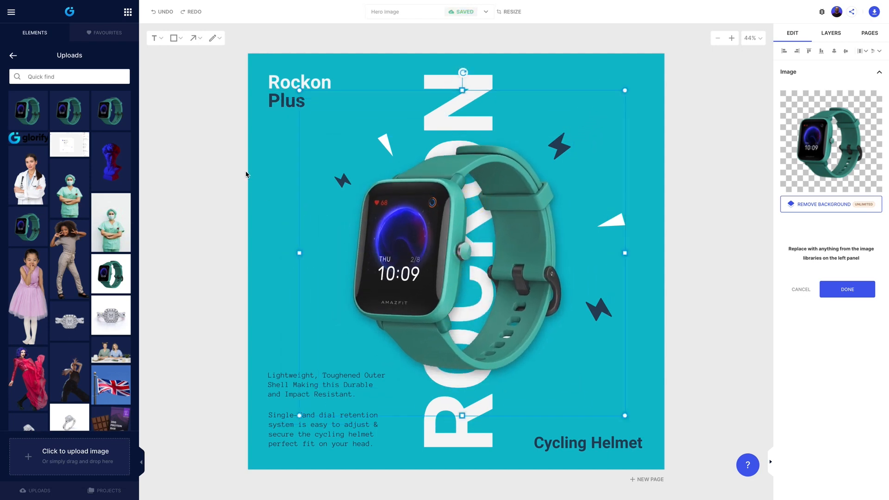
double_click(299, 81)
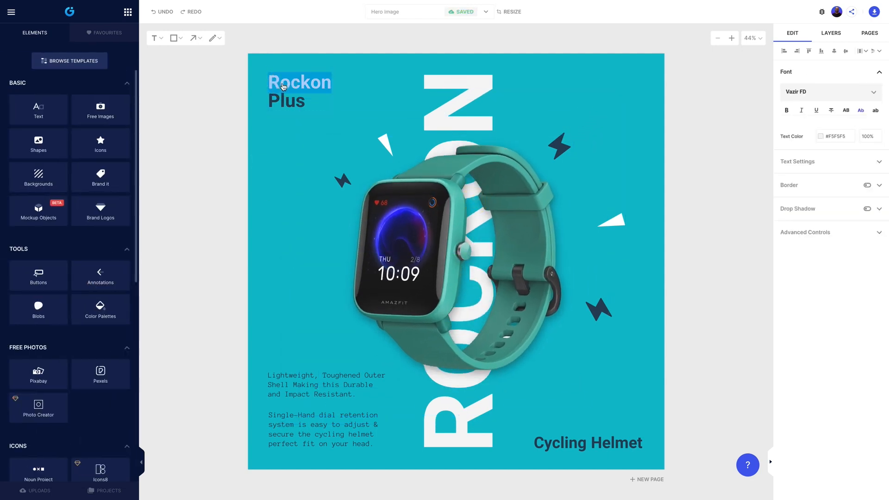
type("SmartWatch")
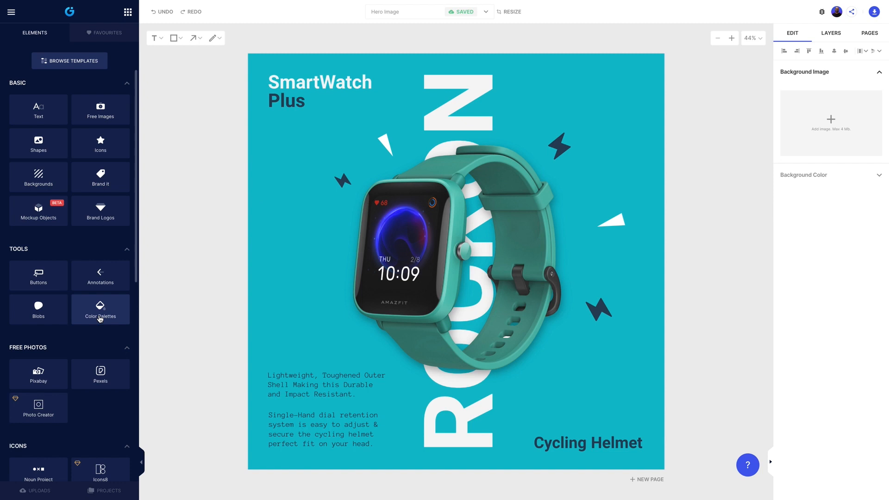
Step: Try teal and purple-yellow Tech palettes, apply dark navy, and select the first description paragraph
left_click(101, 309)
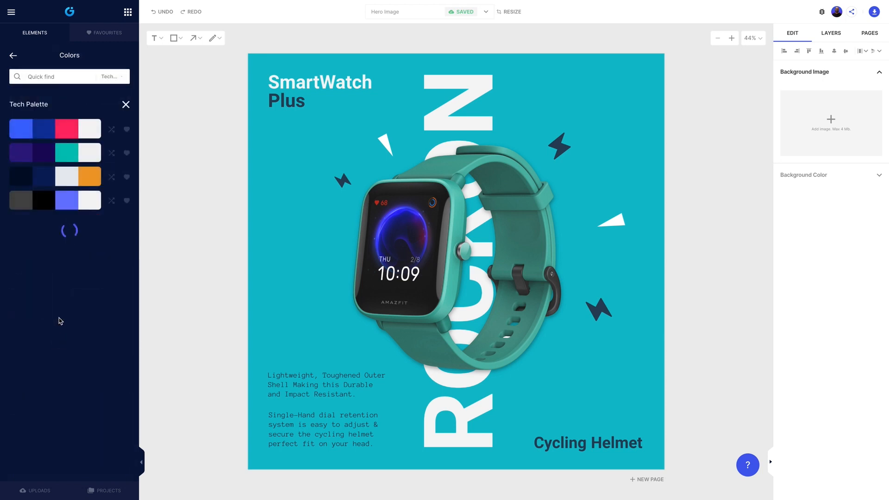
scroll("down", 3)
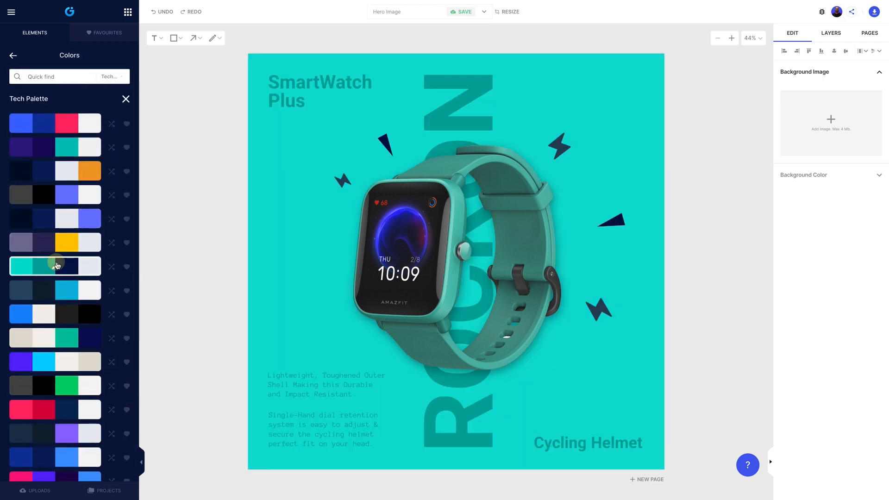
left_click(56, 267)
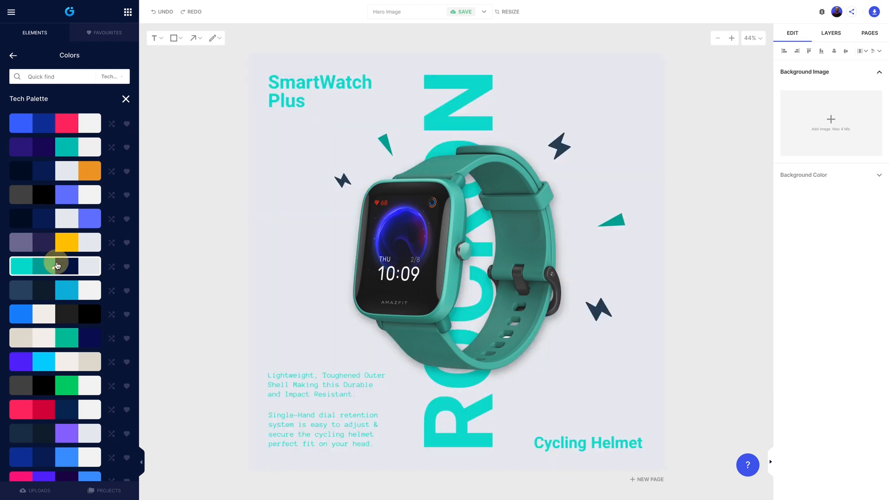
left_click(44, 243)
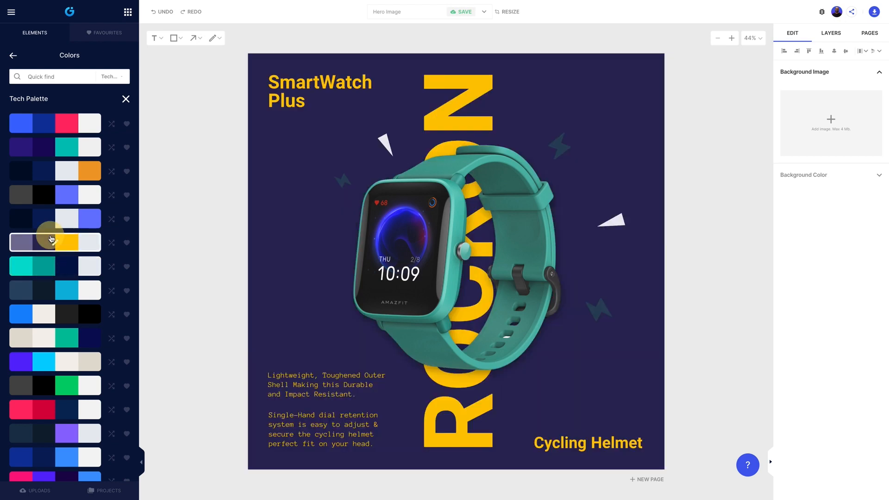
left_click(44, 266)
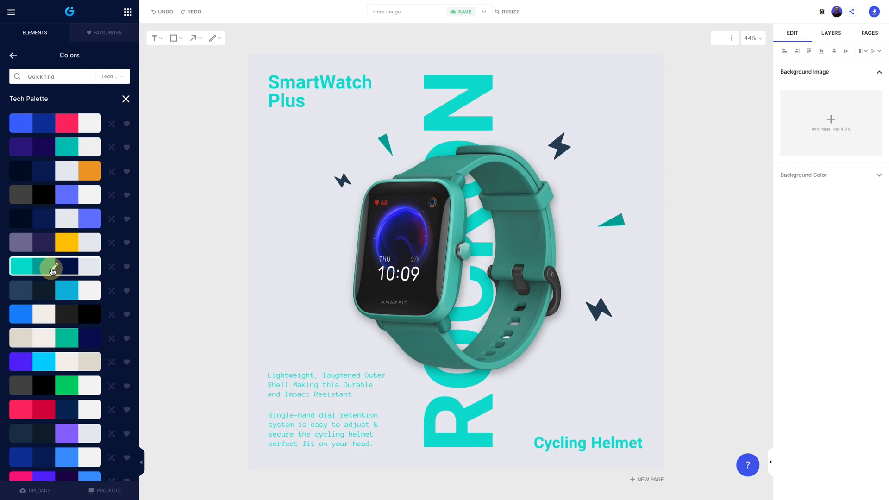
left_click(67, 267)
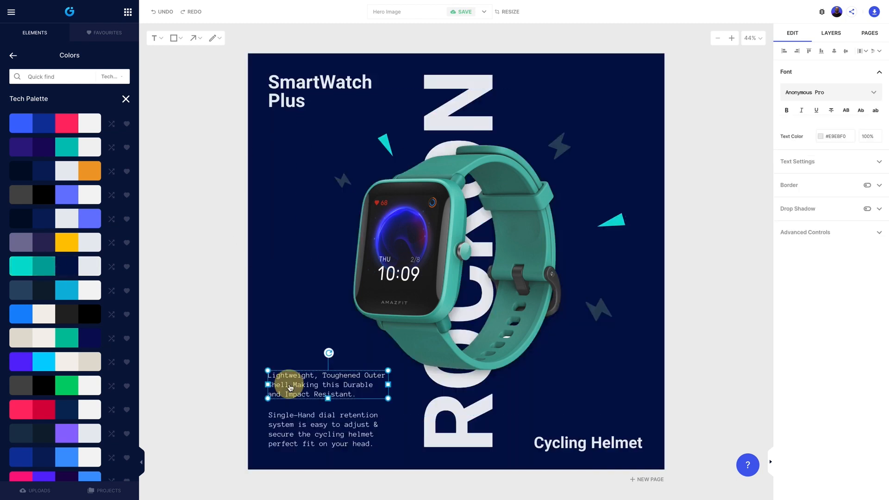
left_click(821, 136)
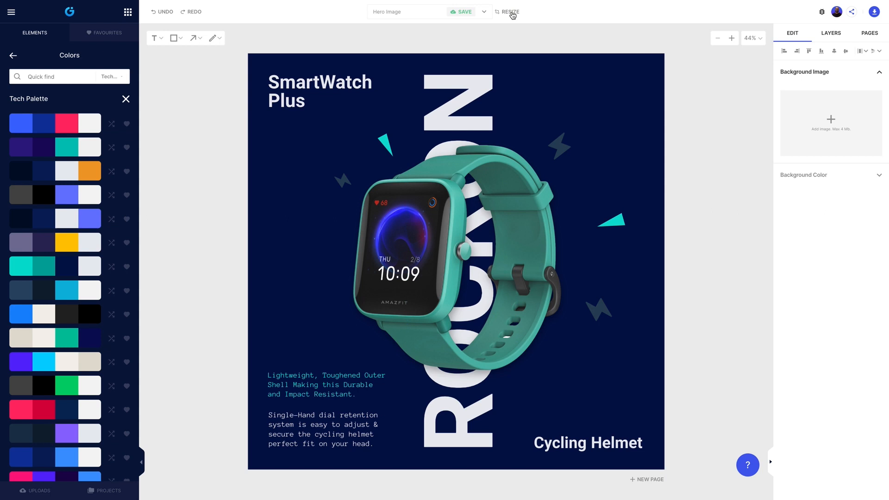
Step: Resize the design to the YouTube Thumbnail preset (1280×720) as a new page
left_click(510, 11)
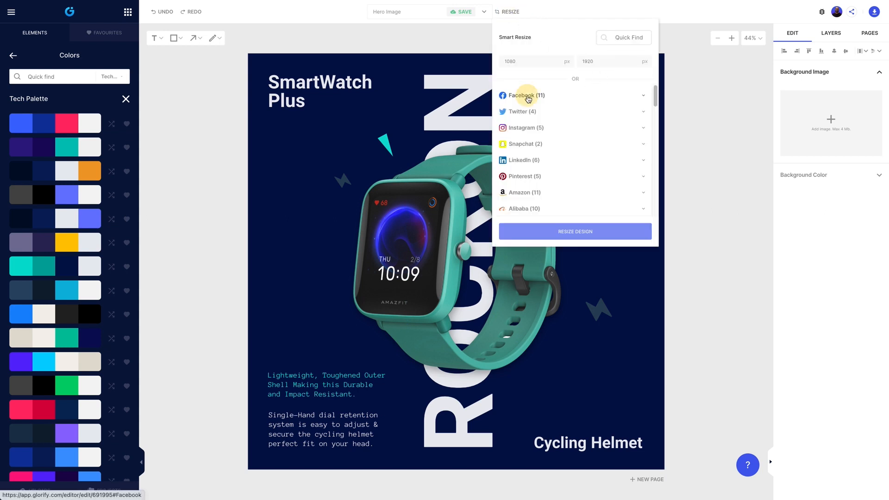
left_click(524, 95)
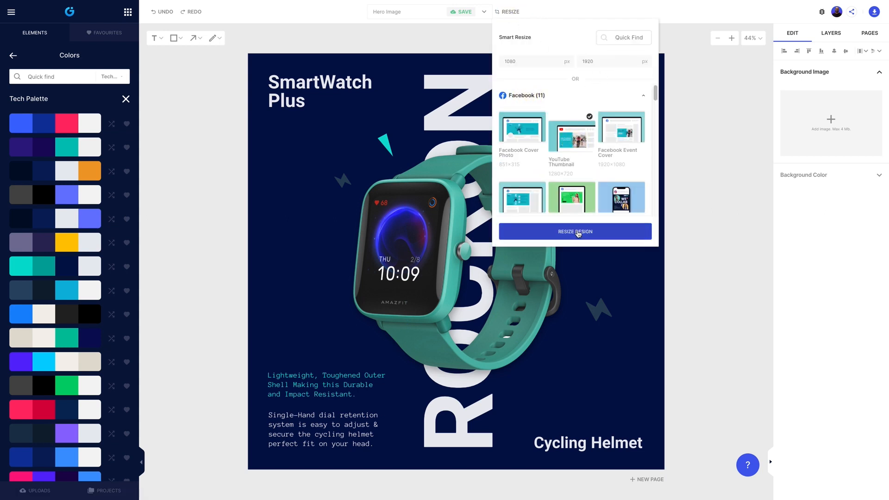
left_click(575, 232)
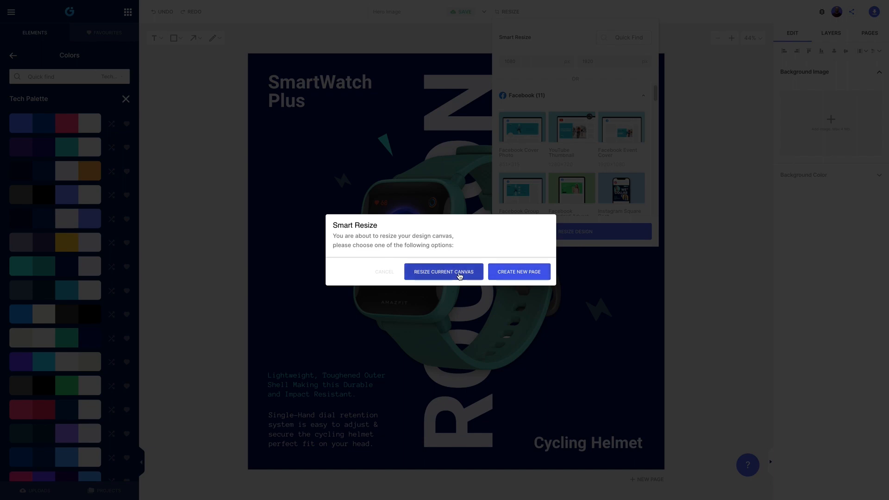
mouse_move(519, 276)
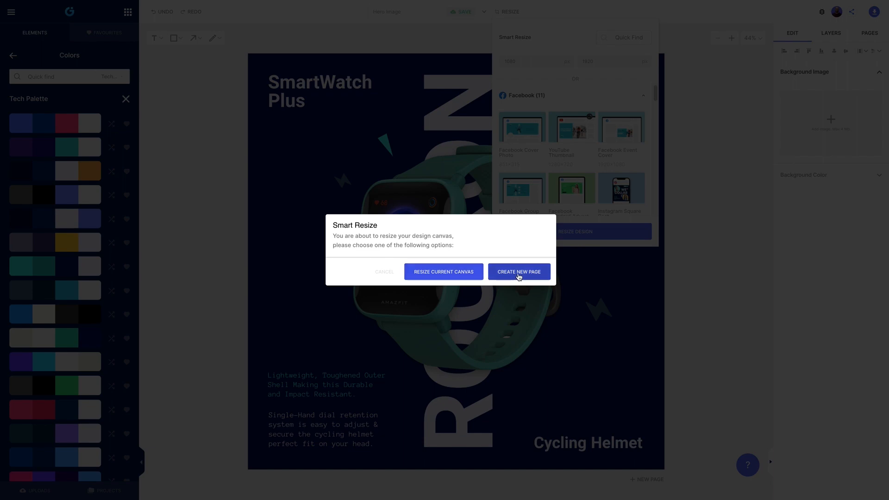
left_click(519, 272)
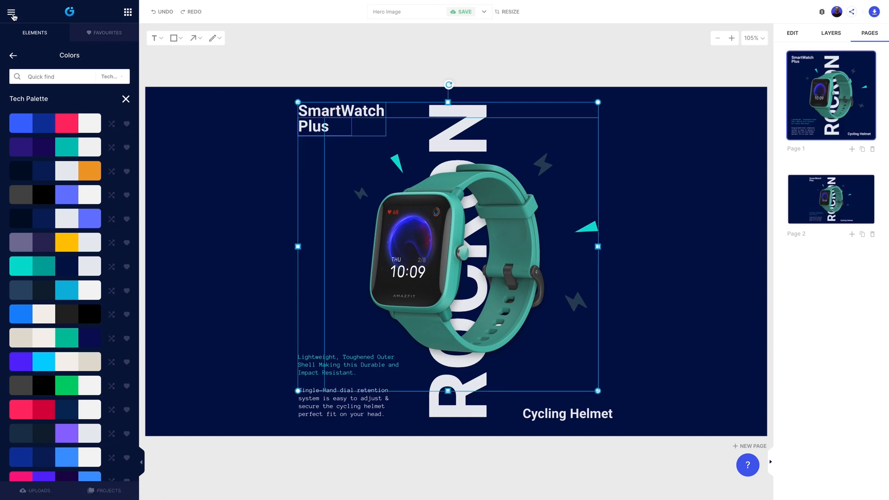
Step: On the wide page, move vertical ROCKON into place and the accent shapes beside the watch
left_click(13, 13)
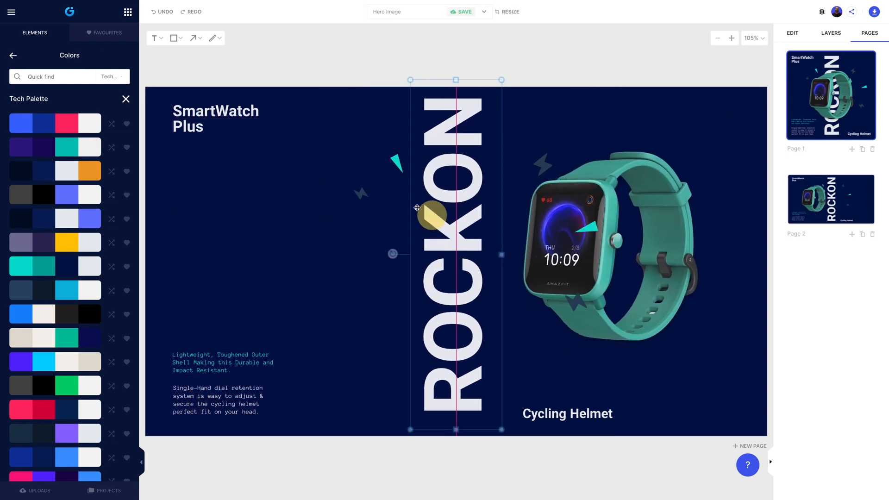
left_click_drag(432, 214, 510, 165)
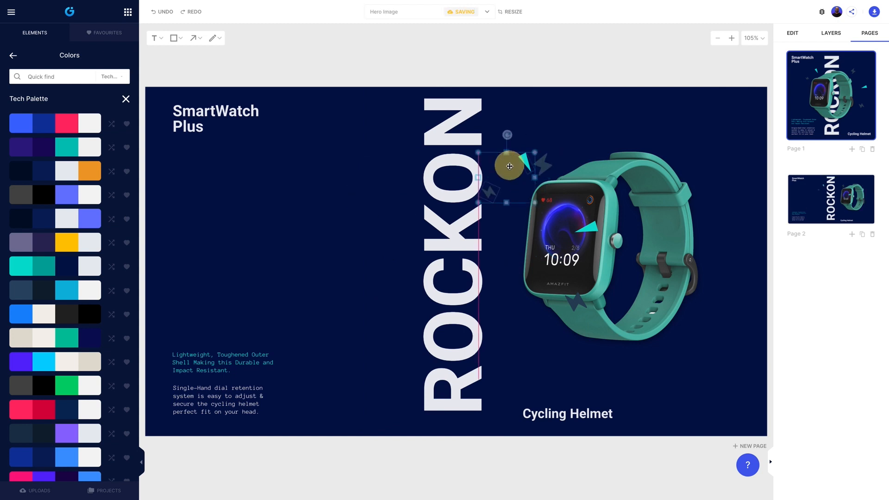
left_click_drag(509, 166, 667, 136)
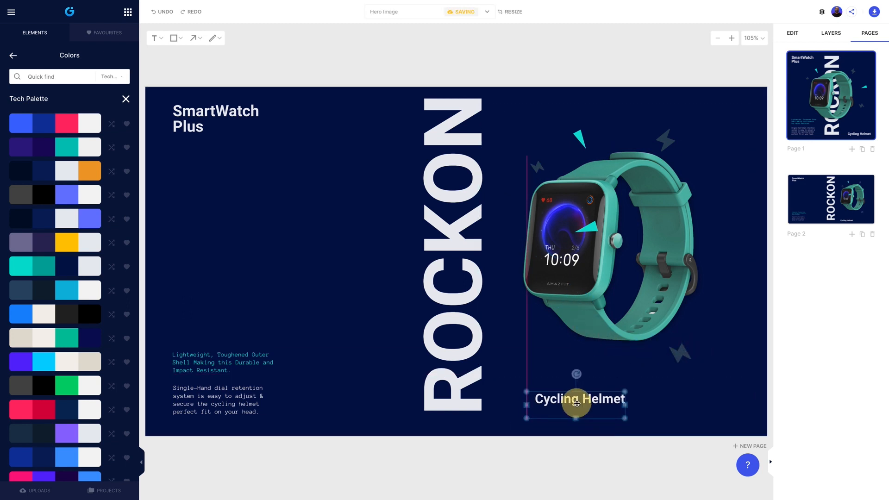
left_click(702, 397)
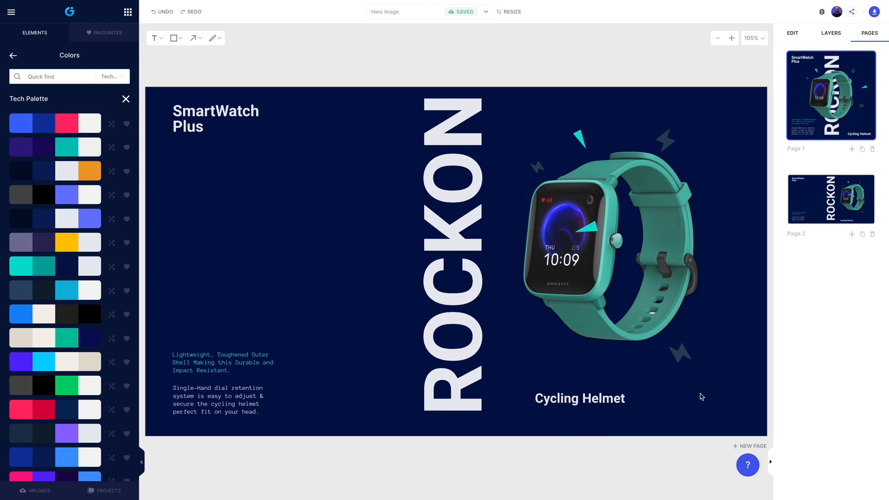